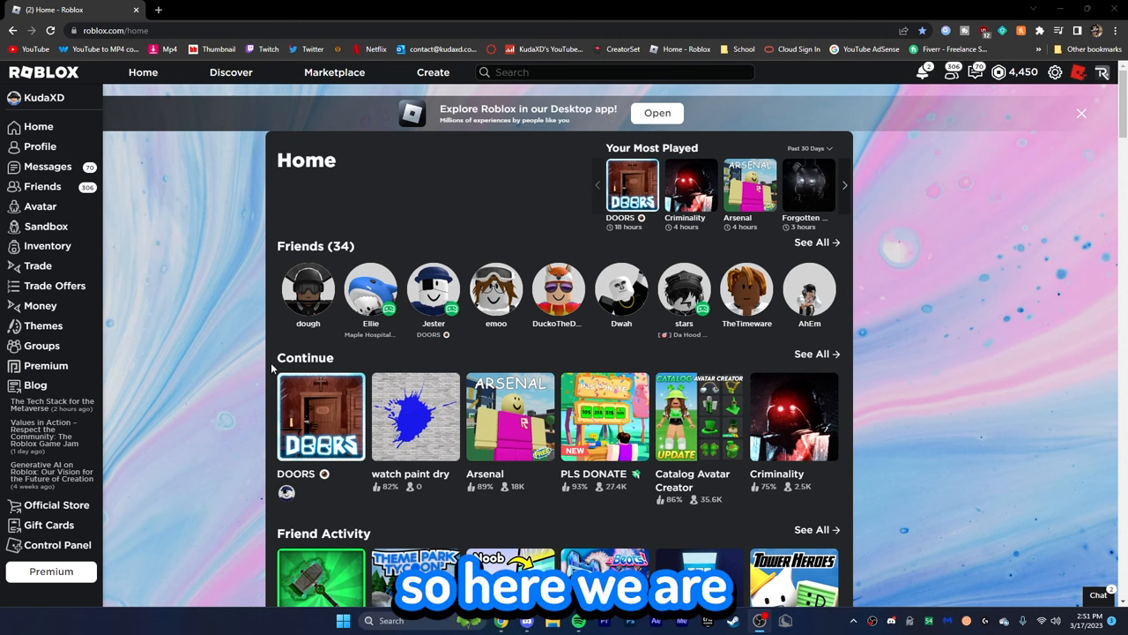
pyautogui.moveTo(227, 377)
pyautogui.write('performance')
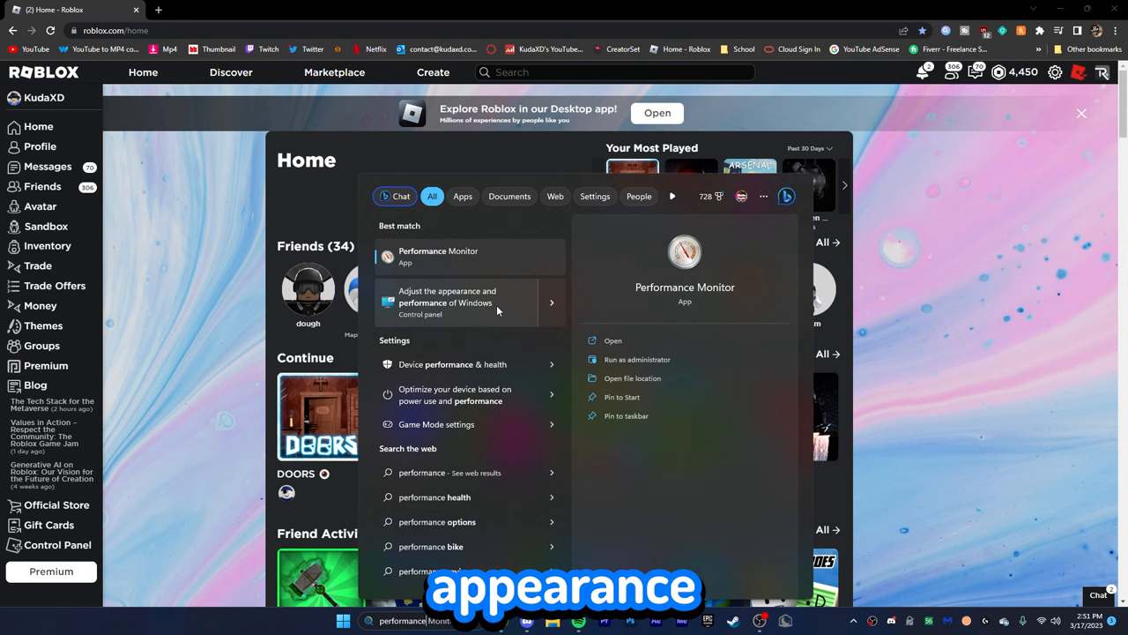
pyautogui.moveTo(499, 320)
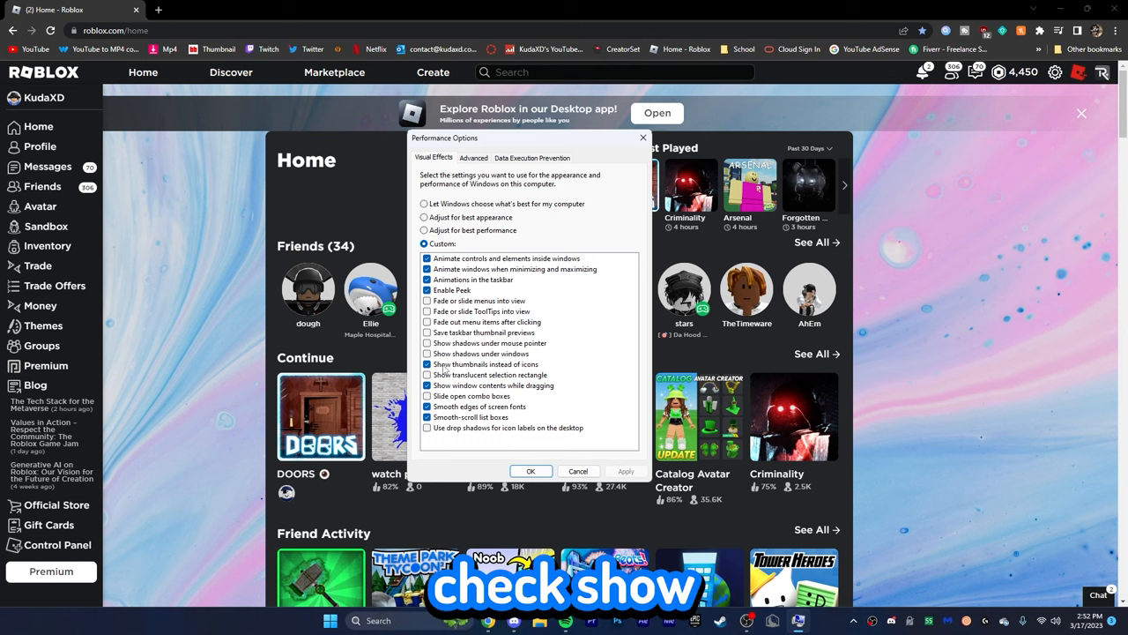
pyautogui.moveTo(479, 371)
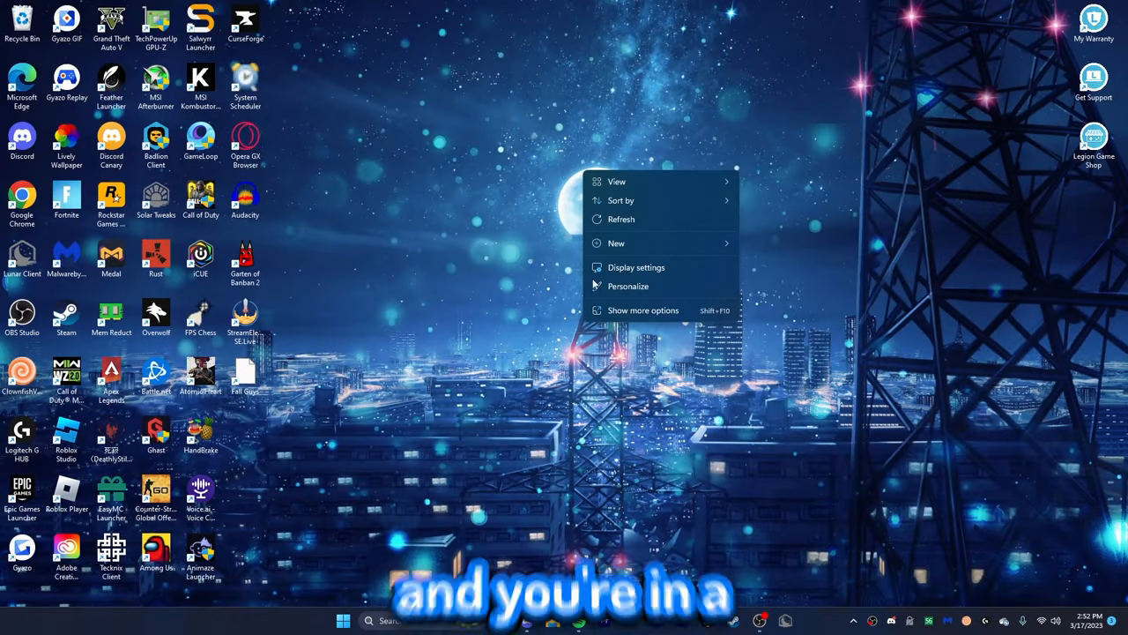
# Open Display settings and scroll to Advanced display for the LG UltraGear monitor.
pyautogui.click(635, 267)
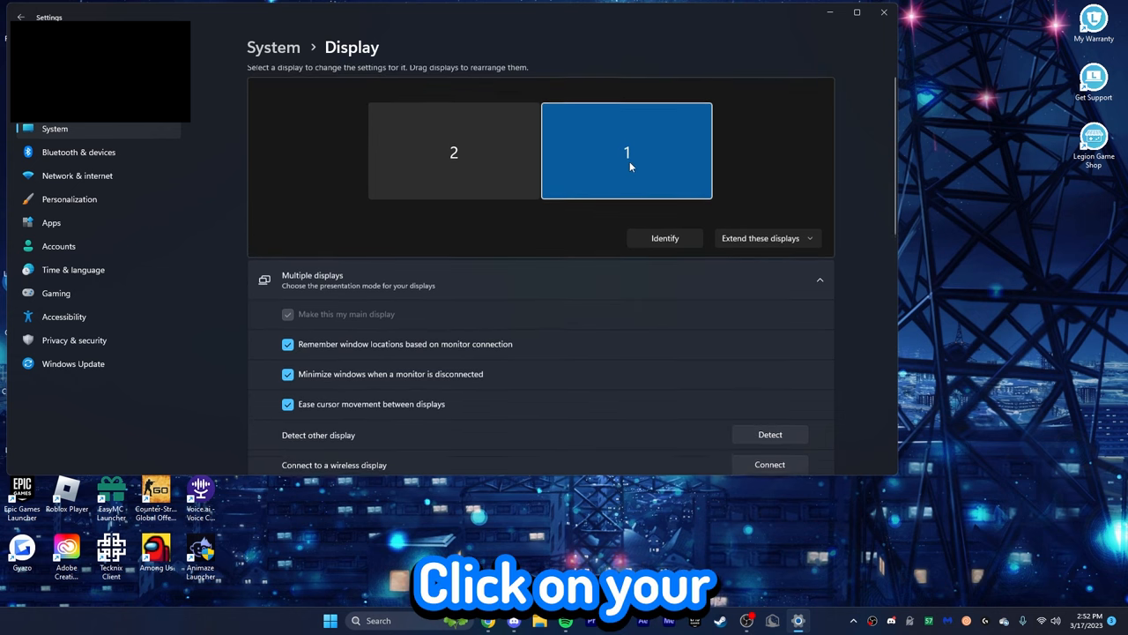
pyautogui.scroll(-3)
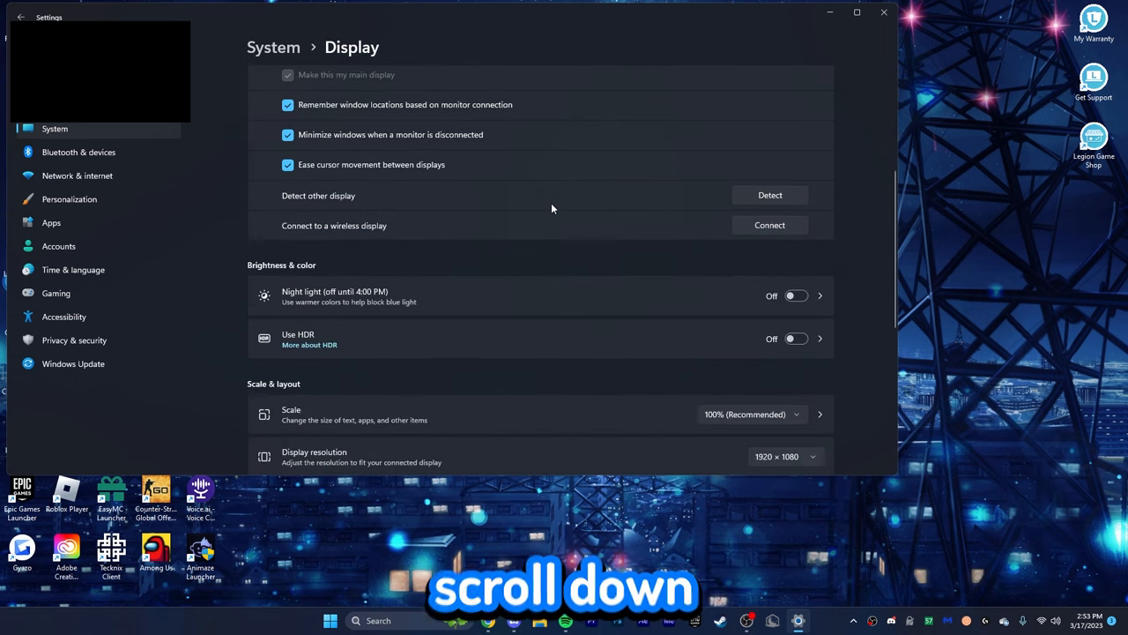
pyautogui.scroll(-3)
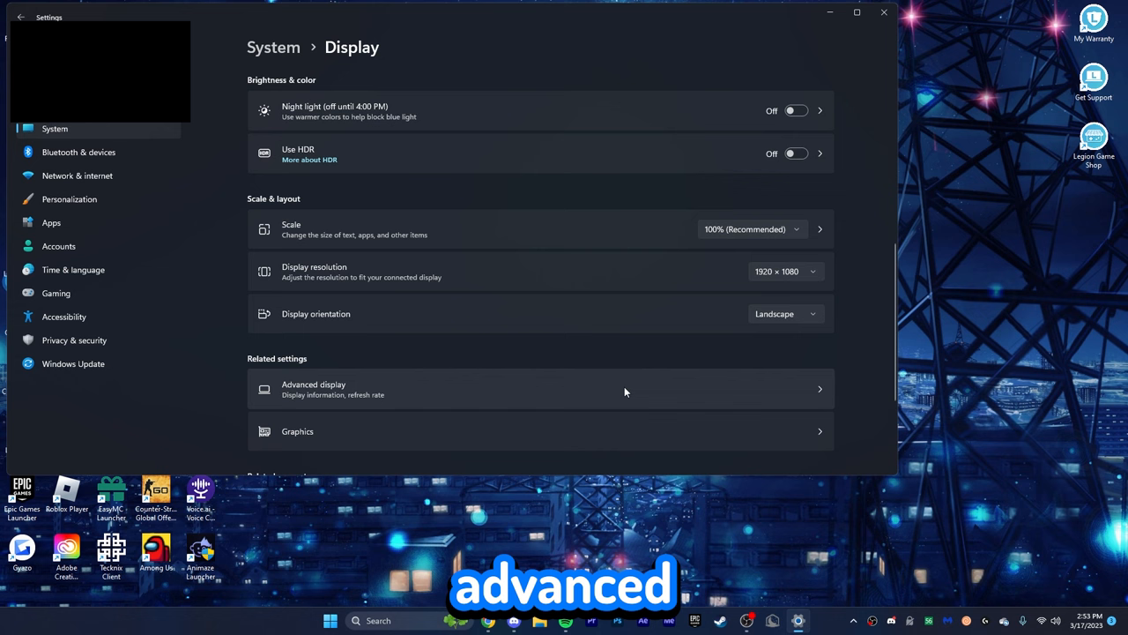
pyautogui.moveTo(714, 390)
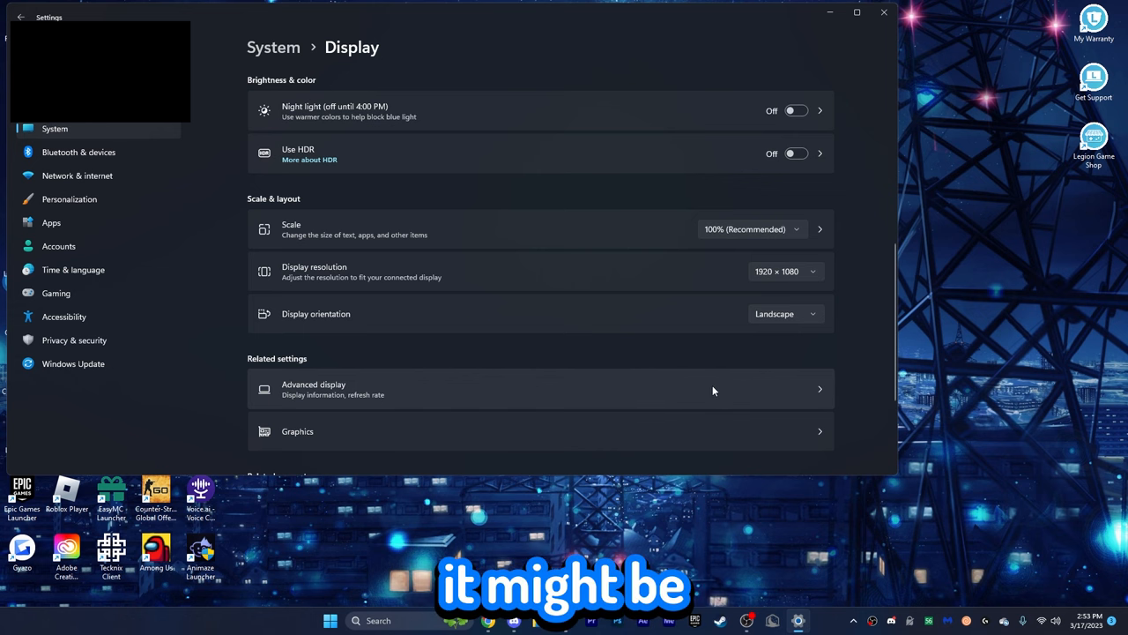
pyautogui.scroll(-3)
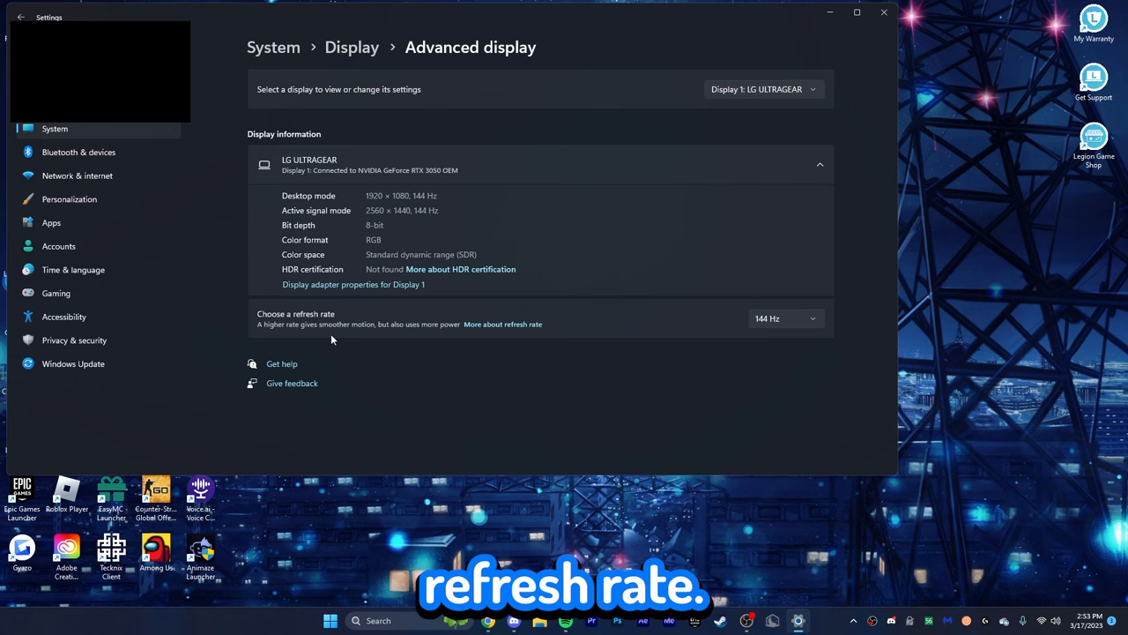
# Keep the LG UltraGear refresh rate at 144 Hz and review the other rate options.
pyautogui.click(785, 319)
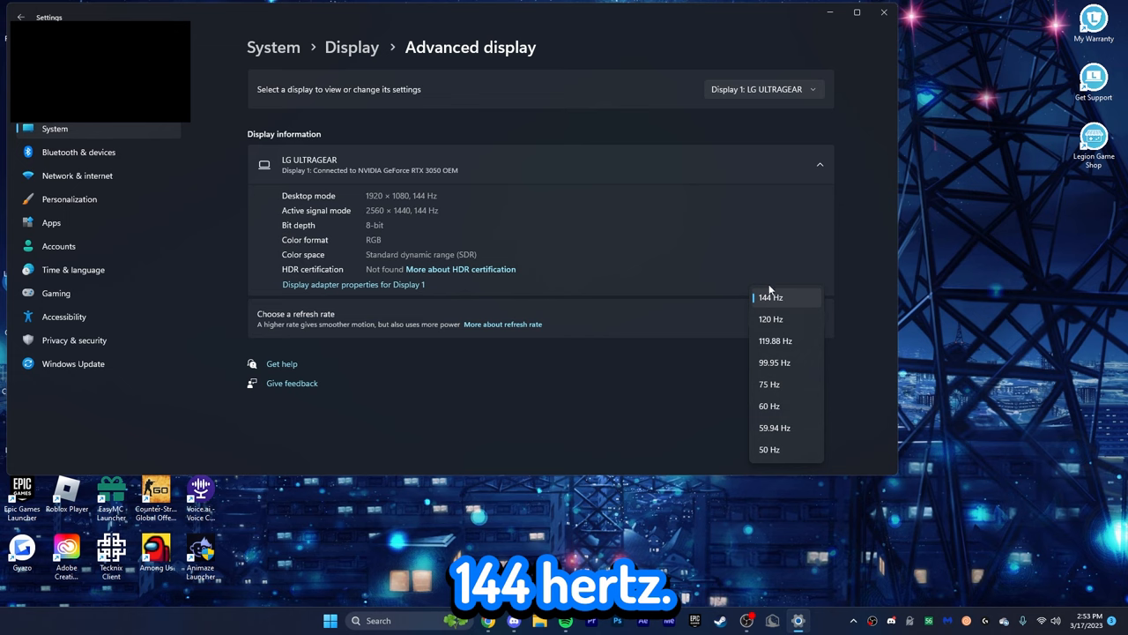
pyautogui.click(771, 297)
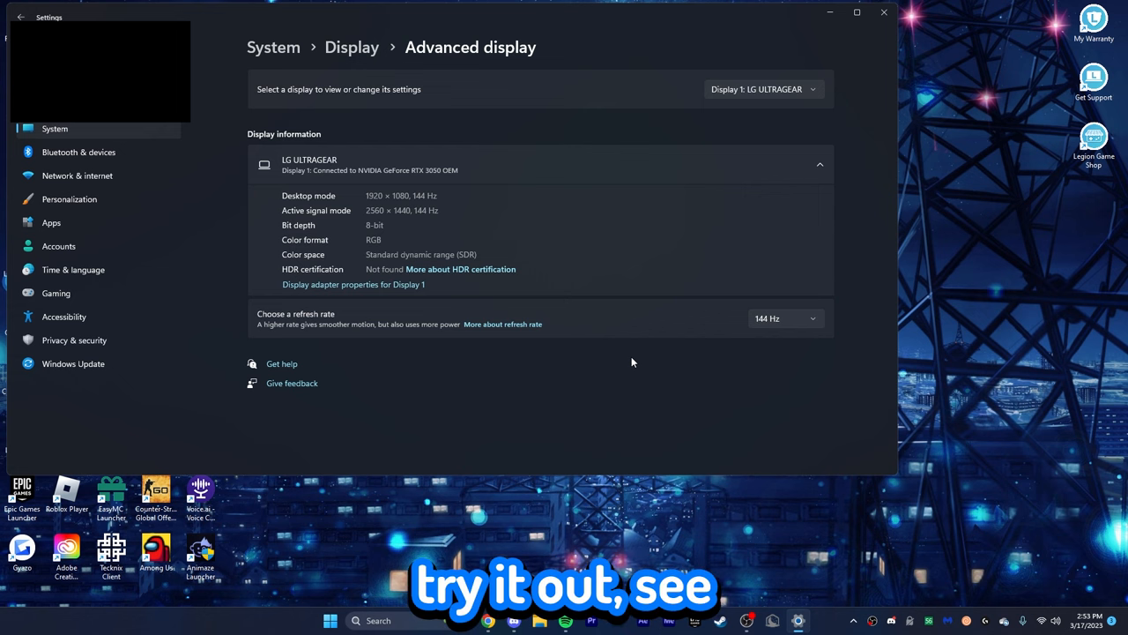
pyautogui.click(783, 318)
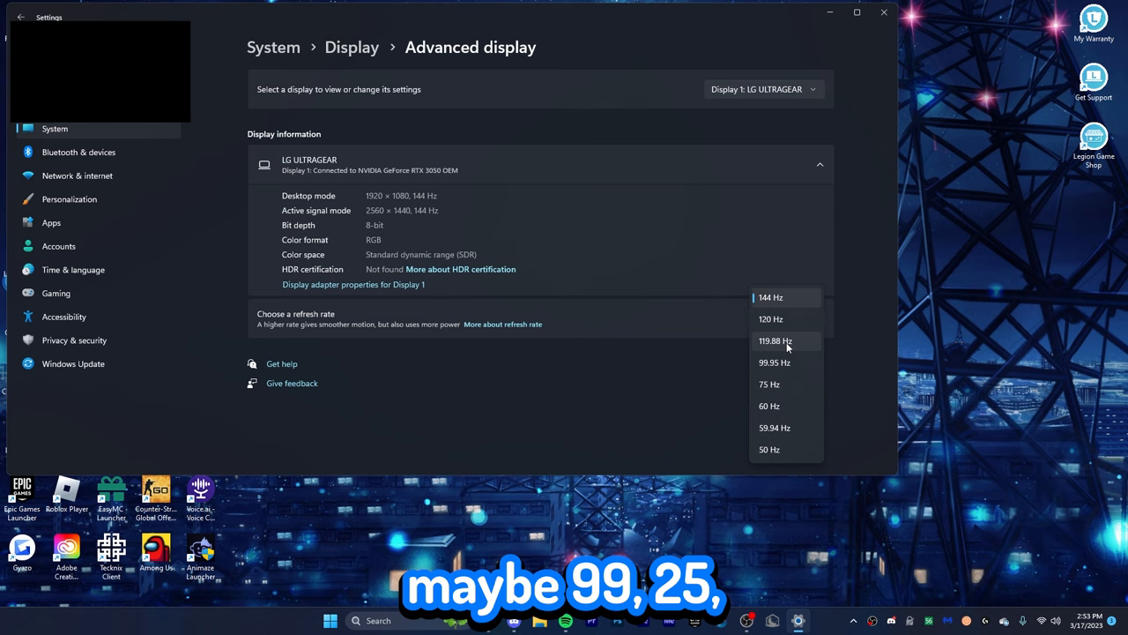
pyautogui.moveTo(760, 398)
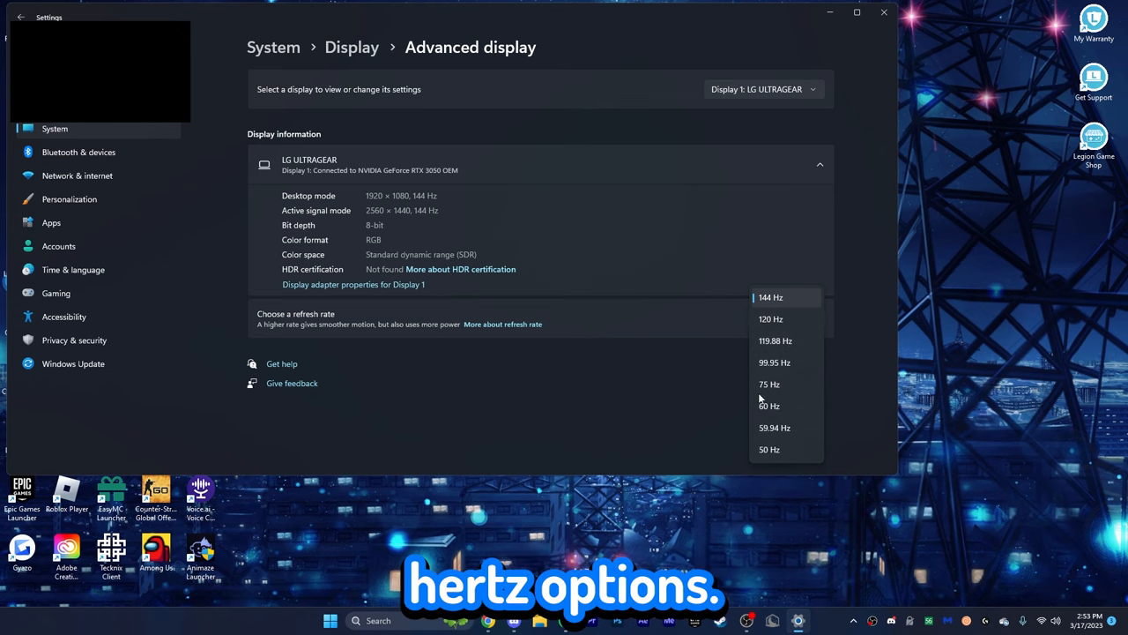
pyautogui.moveTo(706, 386)
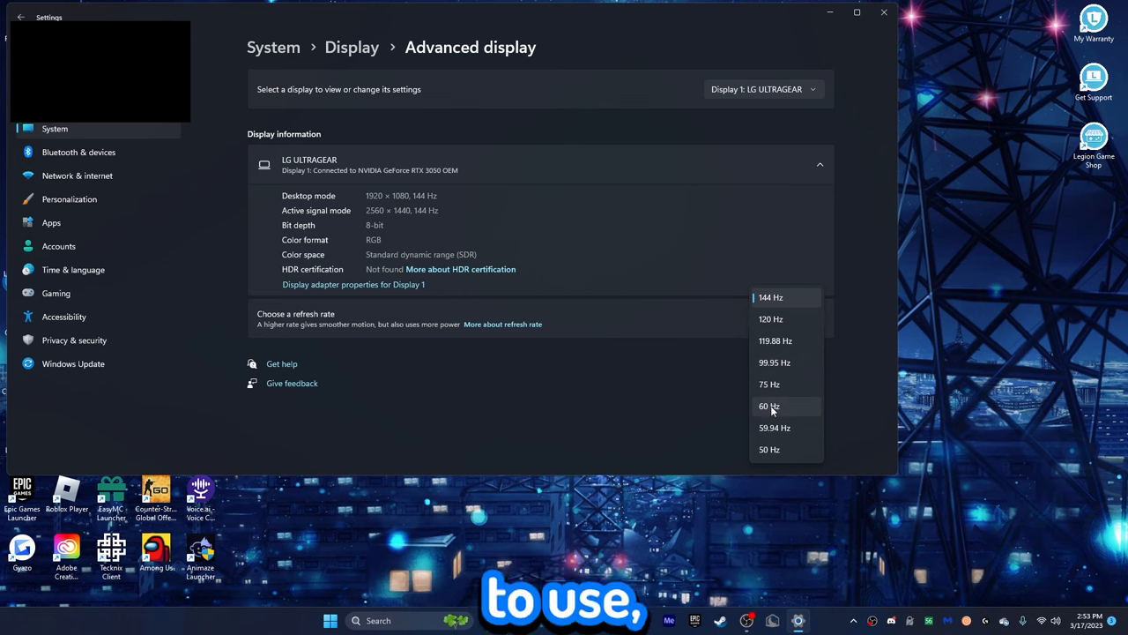
pyautogui.moveTo(770, 421)
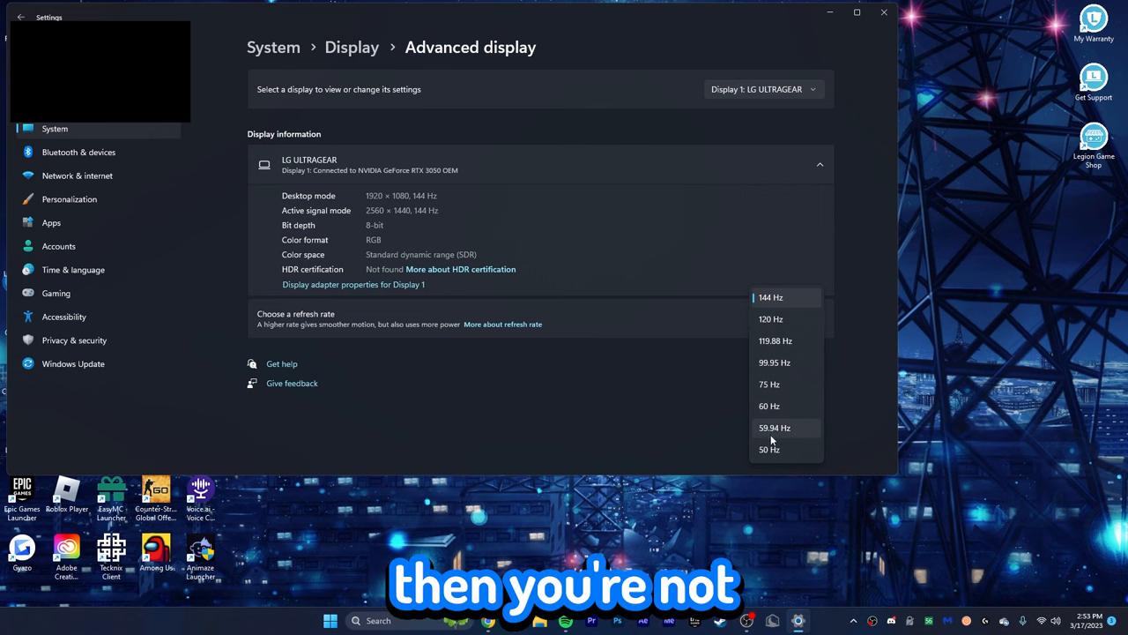
pyautogui.moveTo(848, 437)
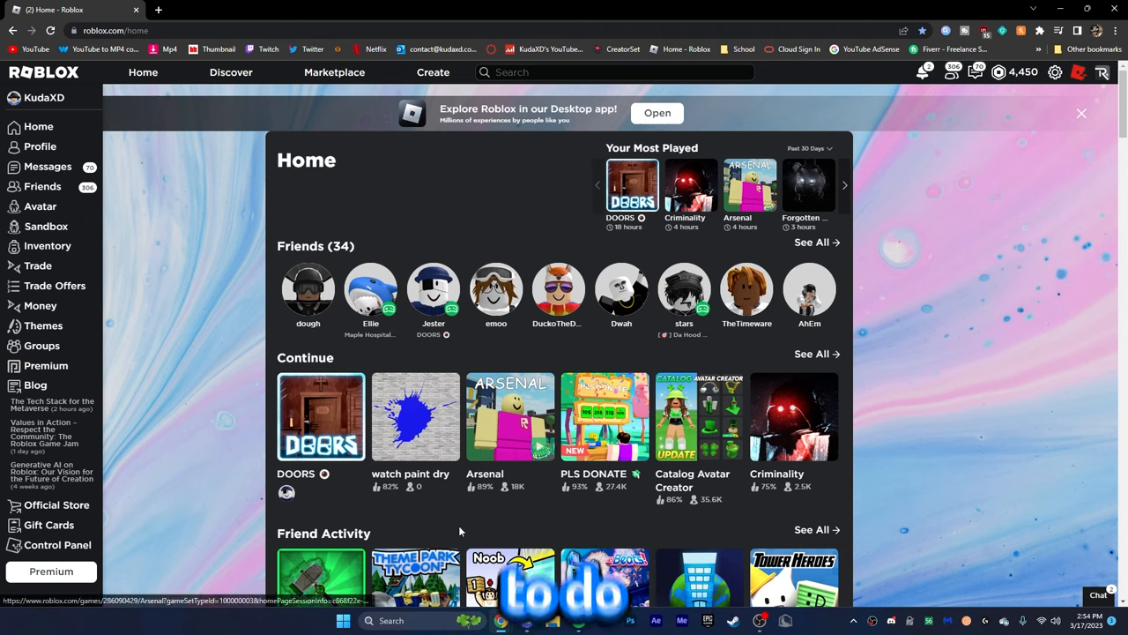
# Search 'graphics' and browse the C: drive for a desktop app to add.
pyautogui.write('graphics')
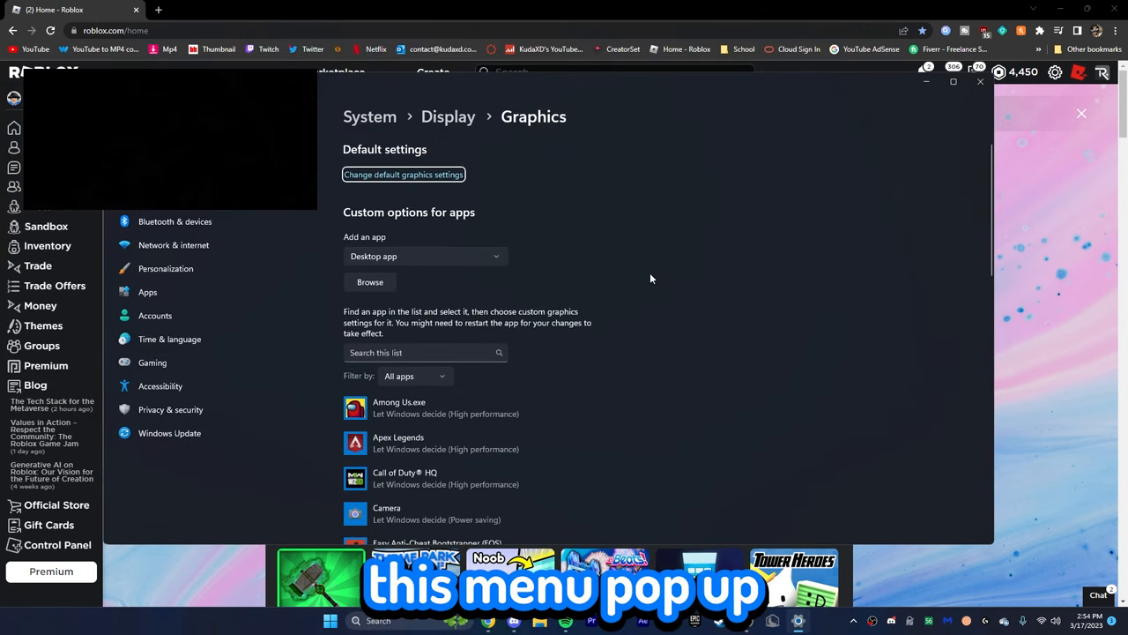
pyautogui.scroll(-3)
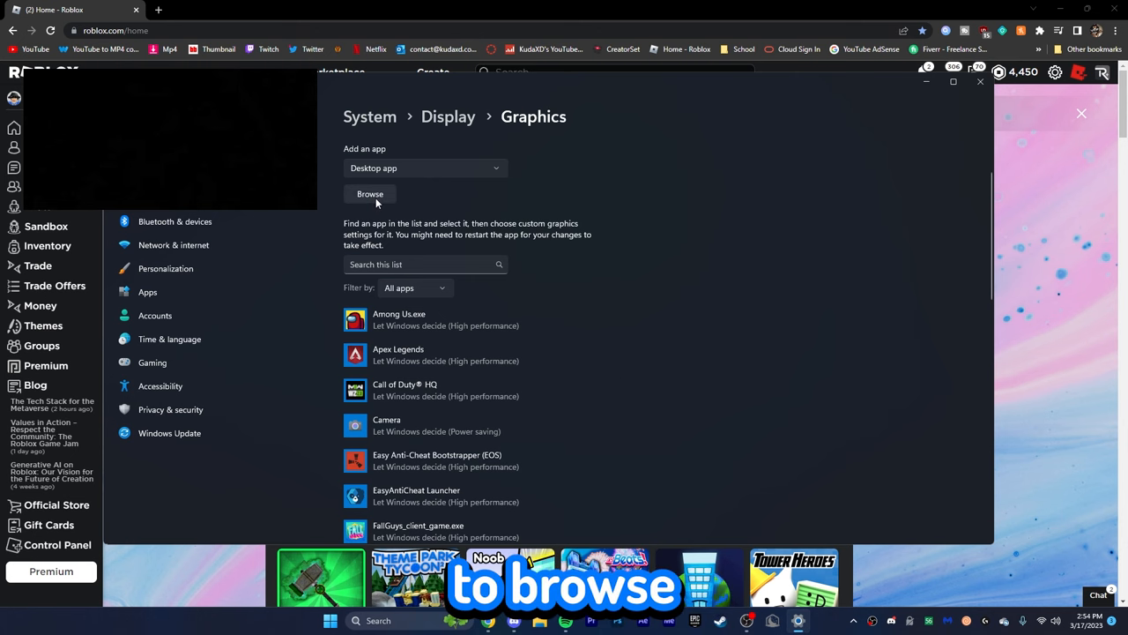
pyautogui.click(370, 194)
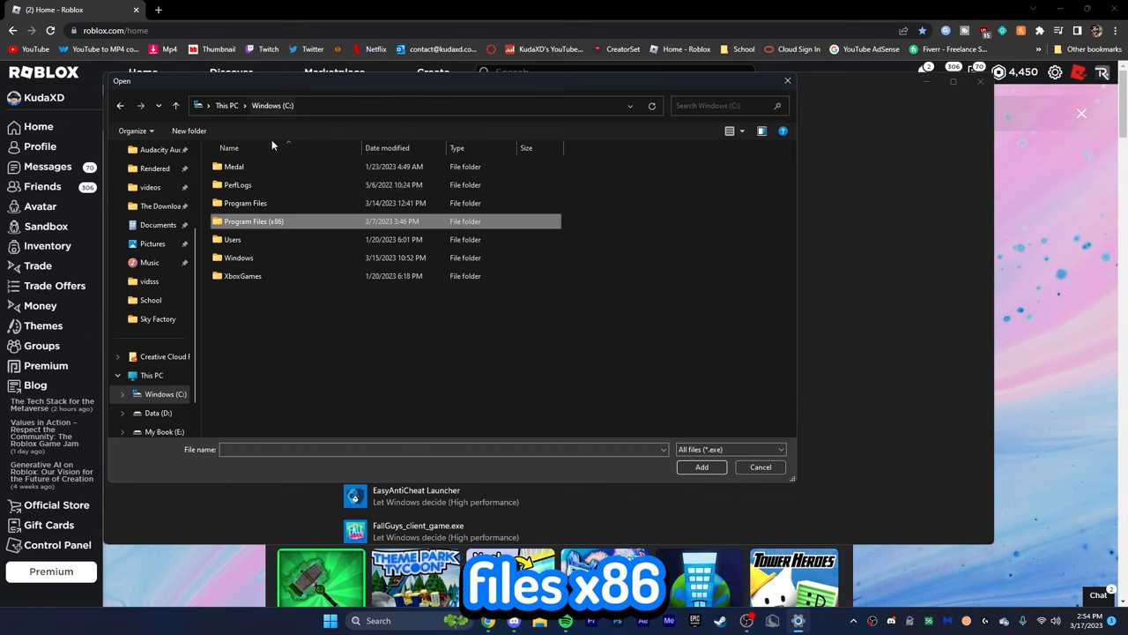
# Add Roblox Player from the Desktop folder to the Graphics list and open its options.
pyautogui.doubleClick(245, 203)
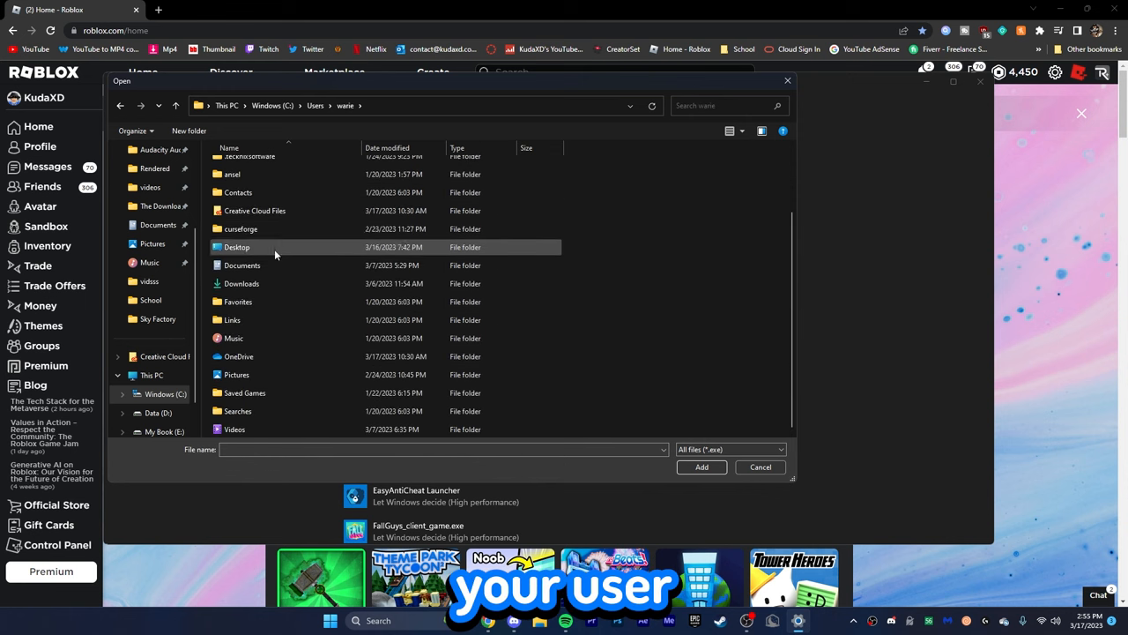
pyautogui.doubleClick(236, 247)
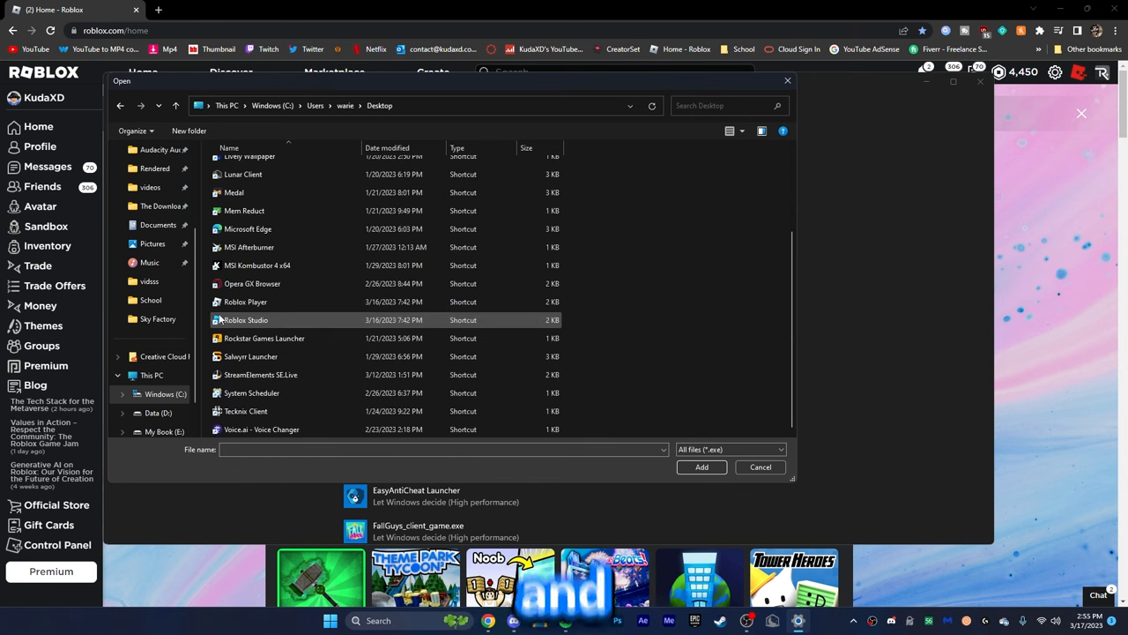
pyautogui.click(245, 302)
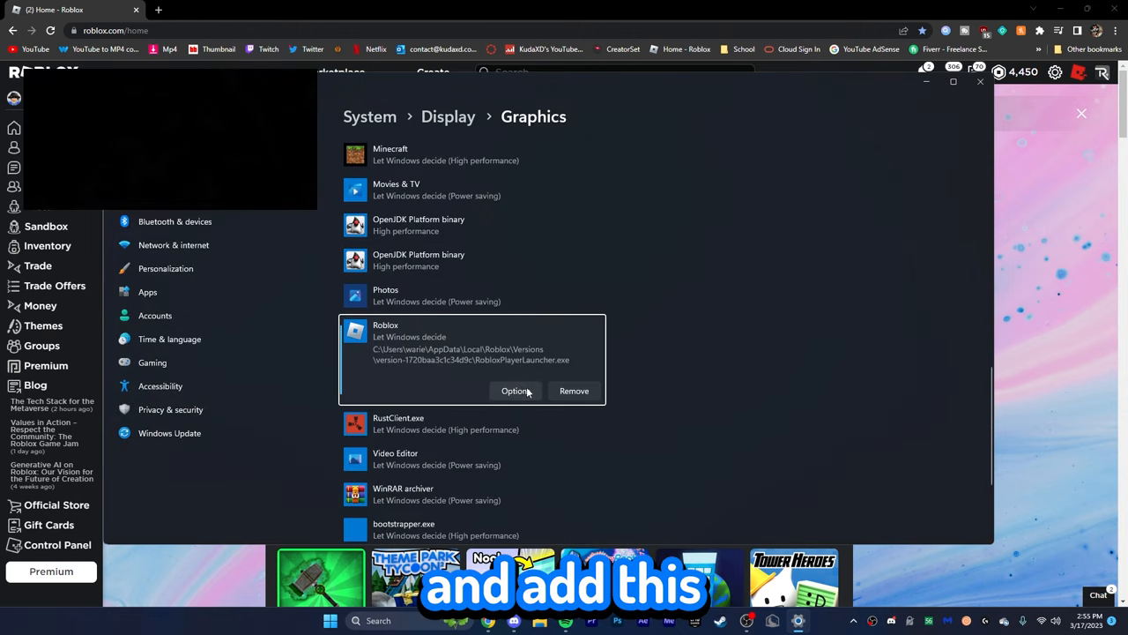
pyautogui.click(515, 390)
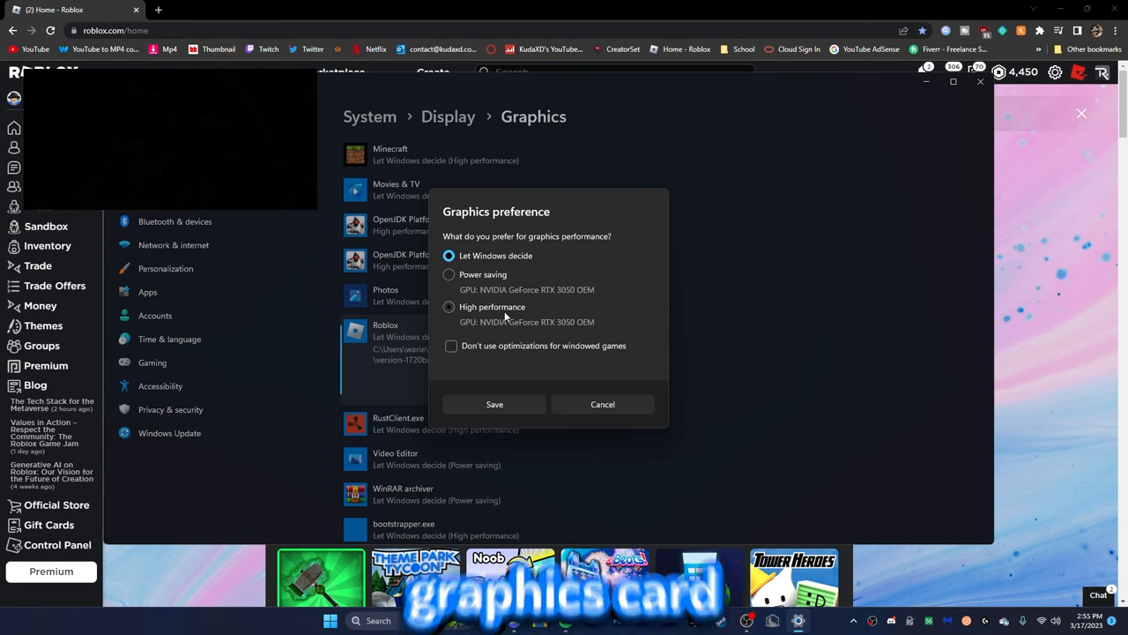
# Set Roblox's graphics preference to High performance and save it.
pyautogui.click(449, 307)
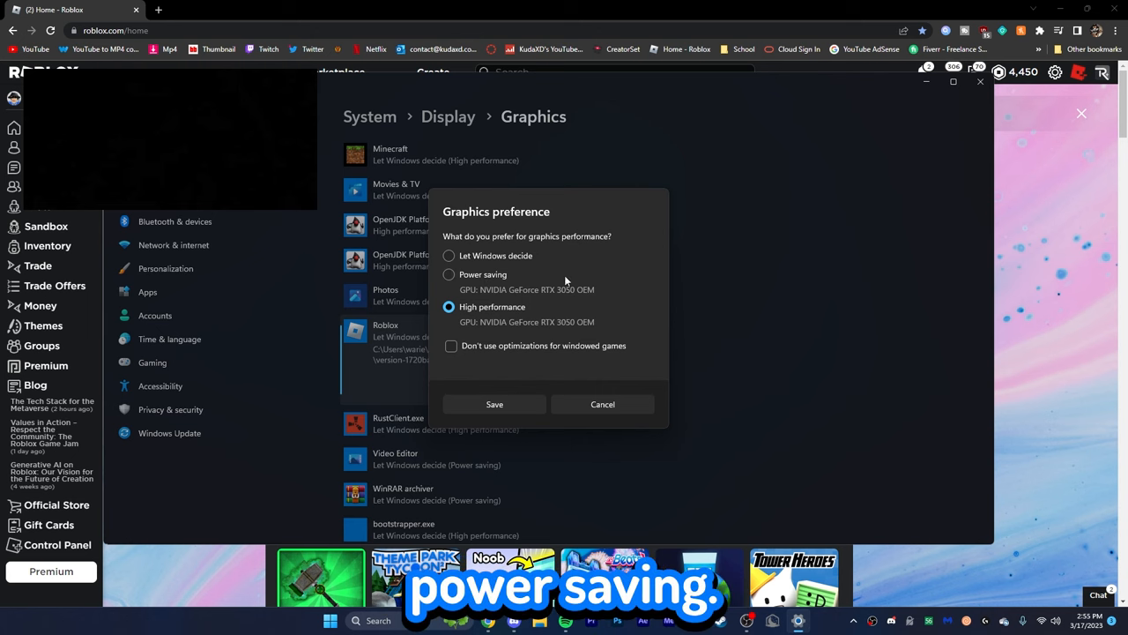
pyautogui.moveTo(517, 289)
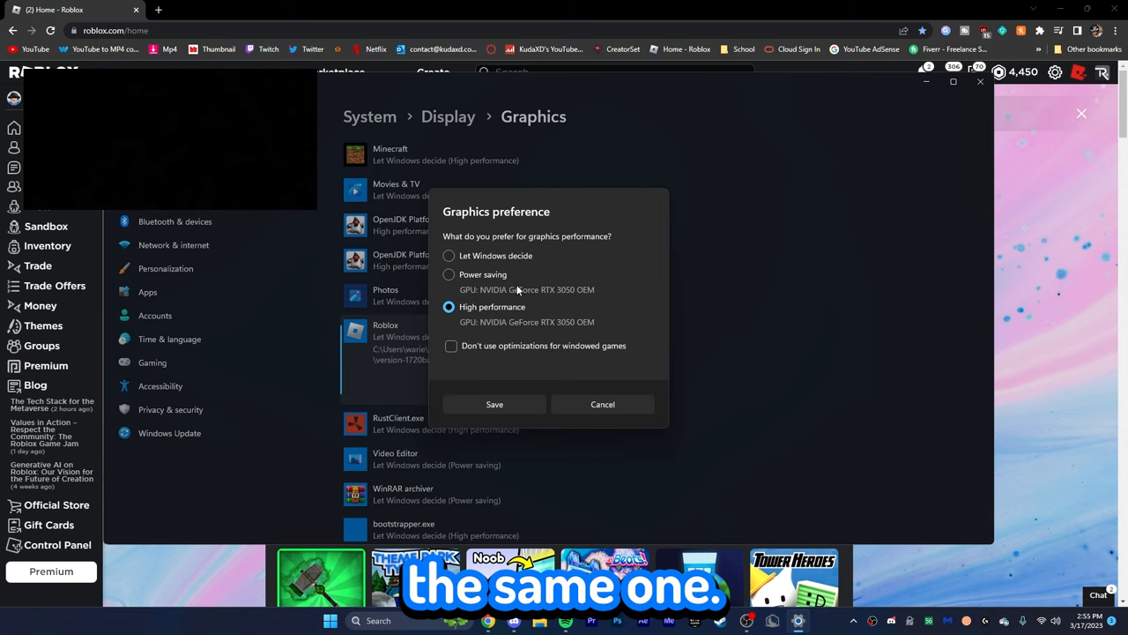
pyautogui.moveTo(529, 302)
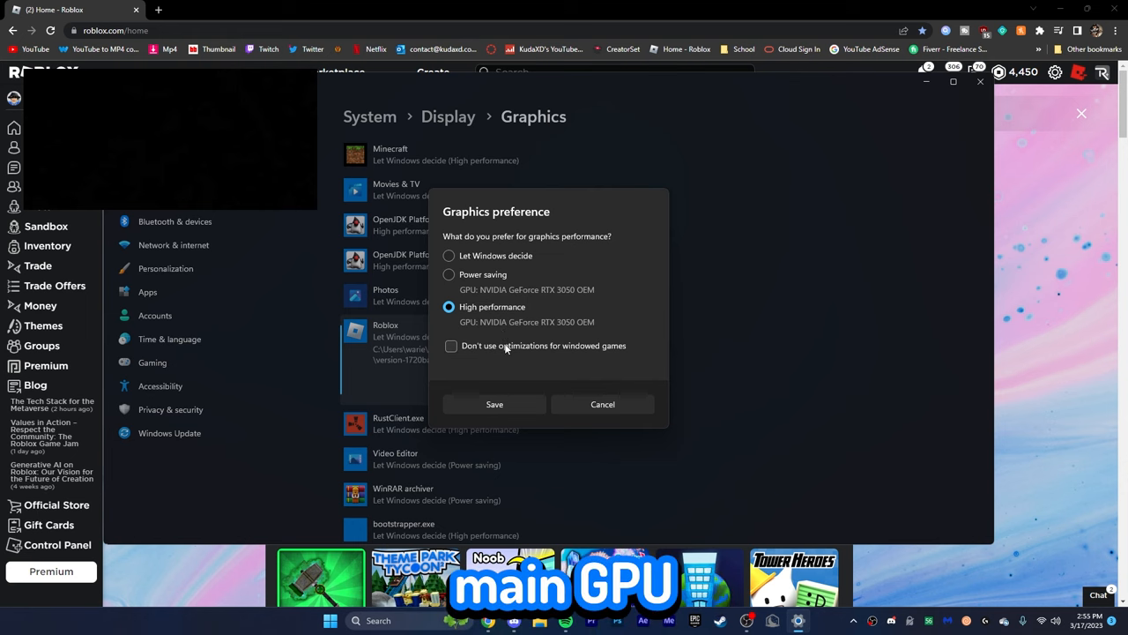
pyautogui.click(493, 404)
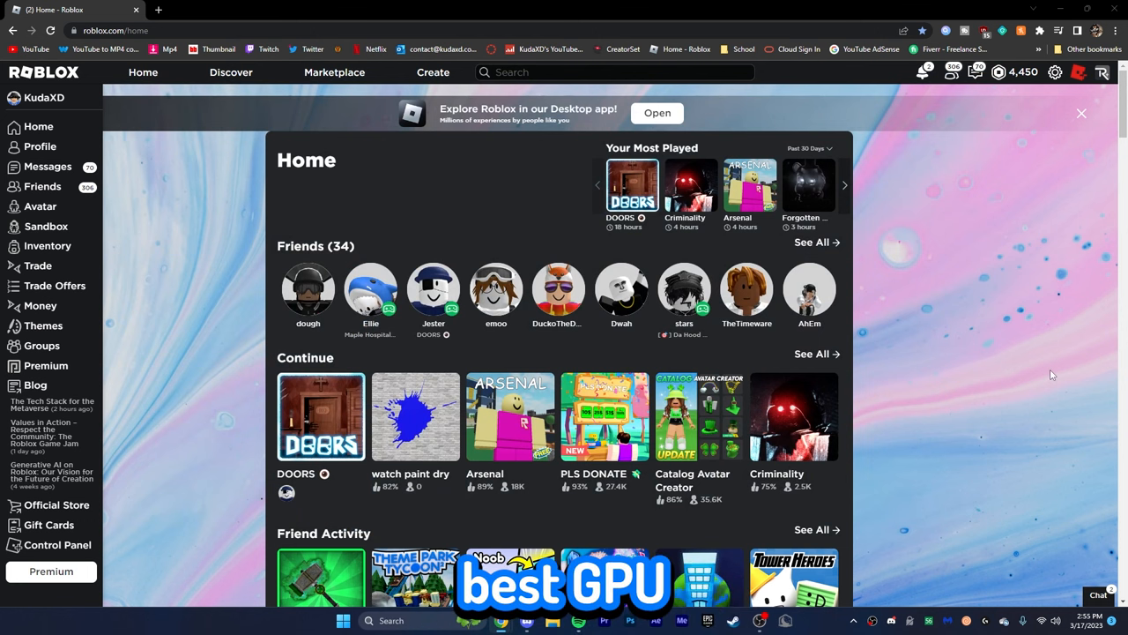
pyautogui.click(215, 9)
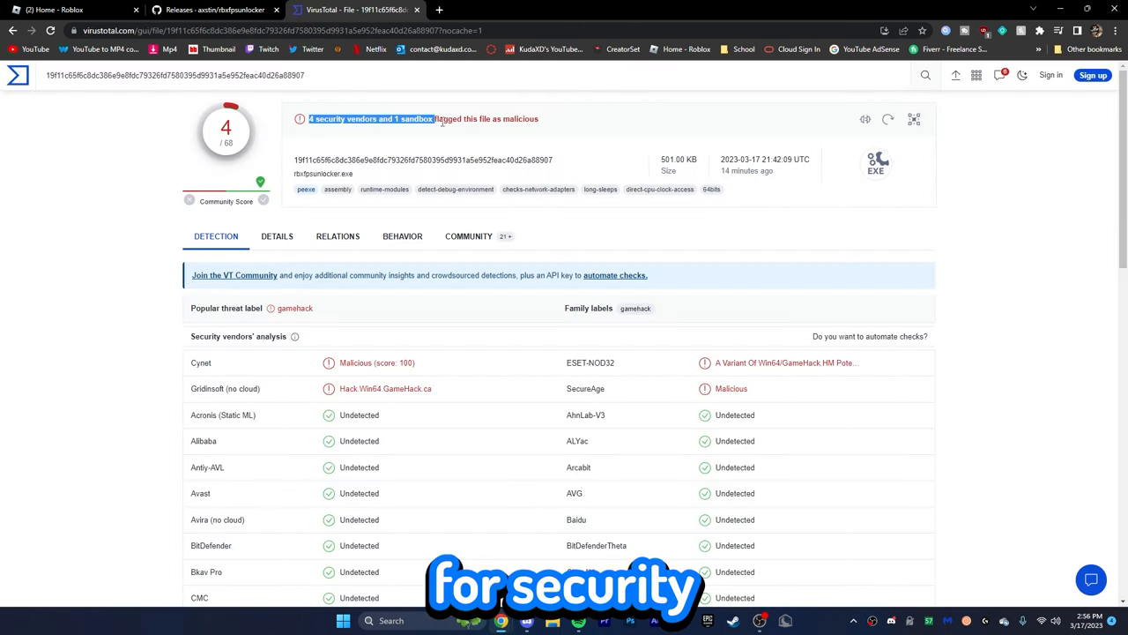
pyautogui.scroll(-3)
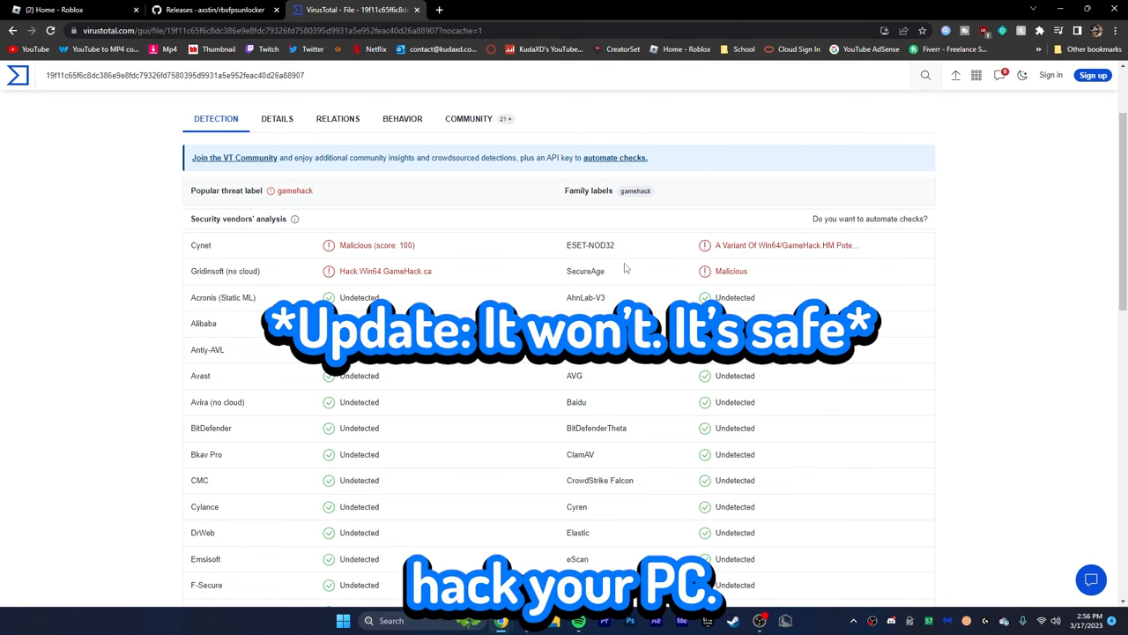
pyautogui.click(71, 10)
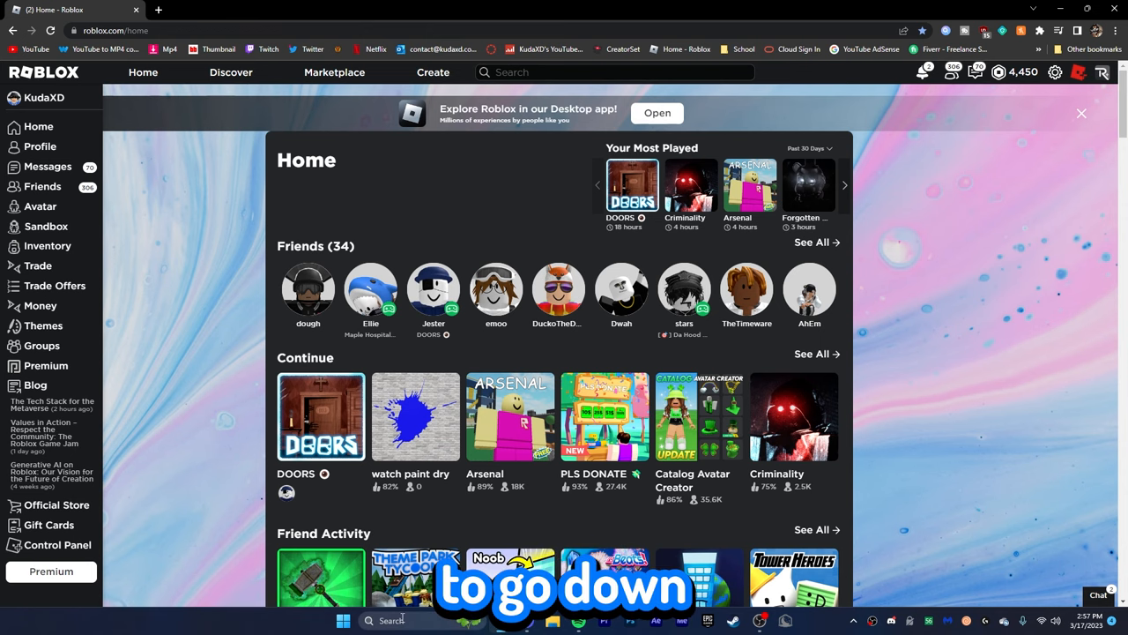
# Launch Disk Cleanup from search and select the Windows (C:) drive.
pyautogui.write('disk cleanup')
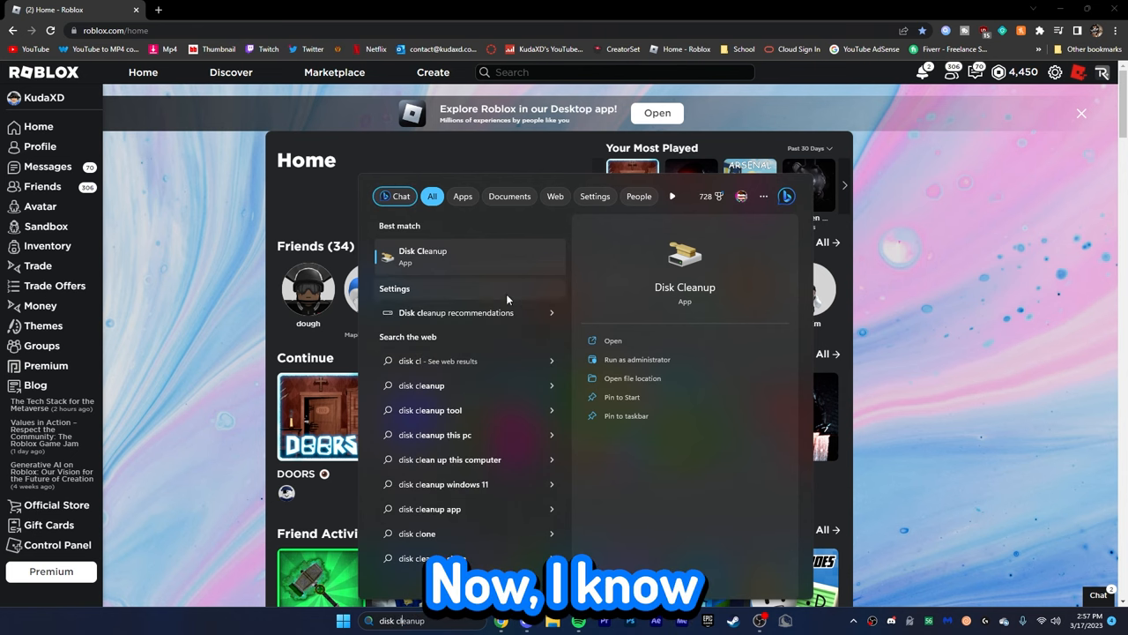
pyautogui.click(422, 255)
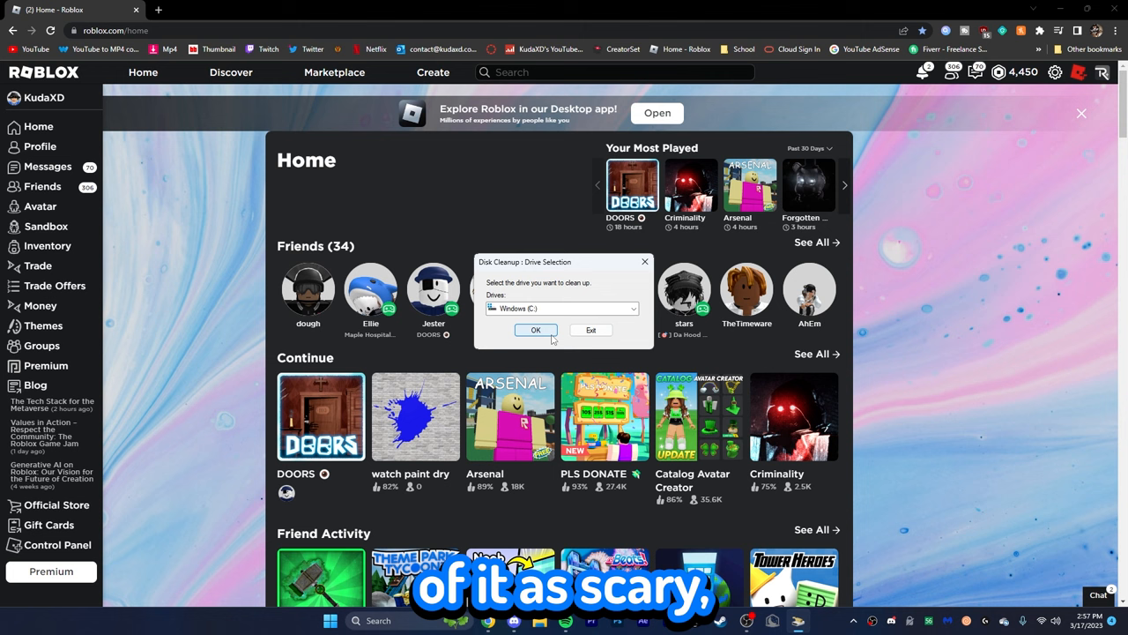
pyautogui.click(535, 330)
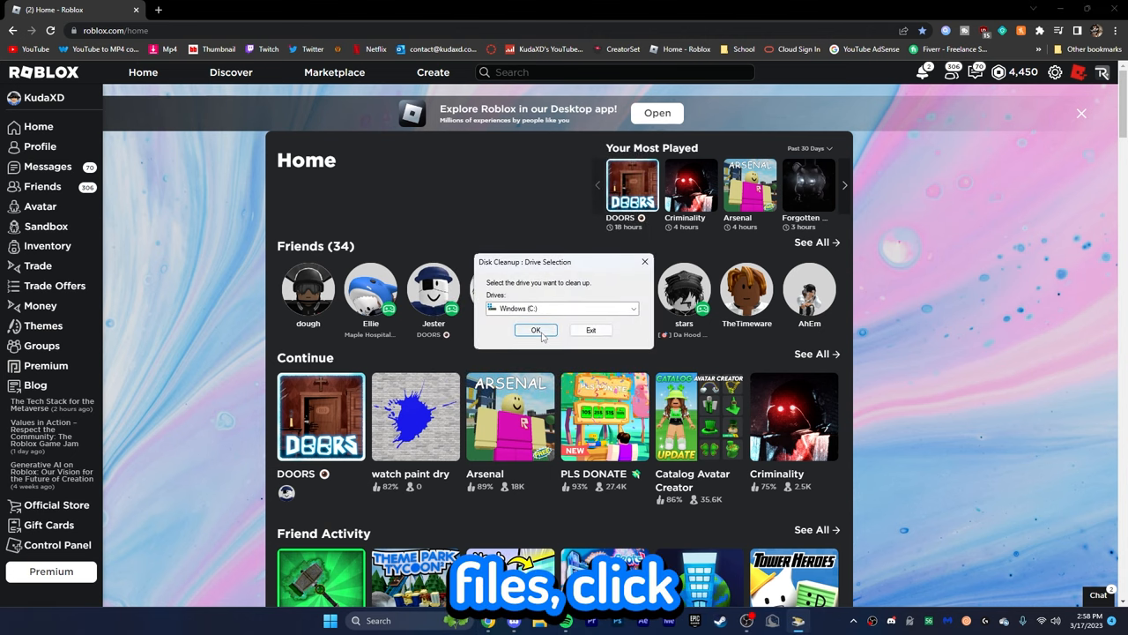
pyautogui.click(535, 329)
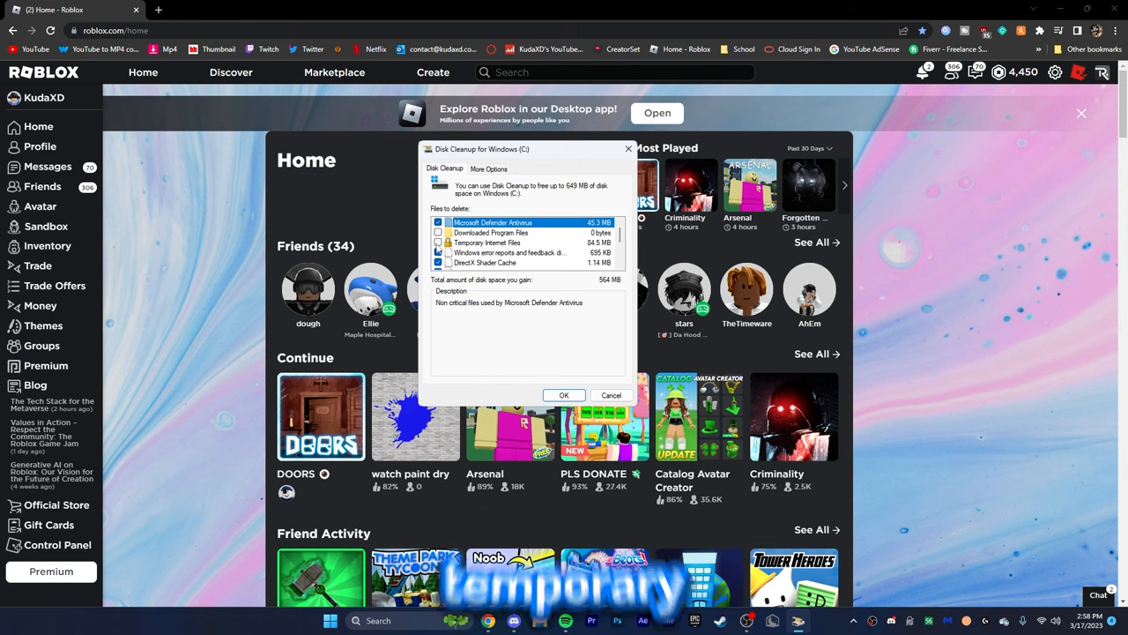
# Review the file categories and permanently delete the selected junk files.
pyautogui.click(487, 242)
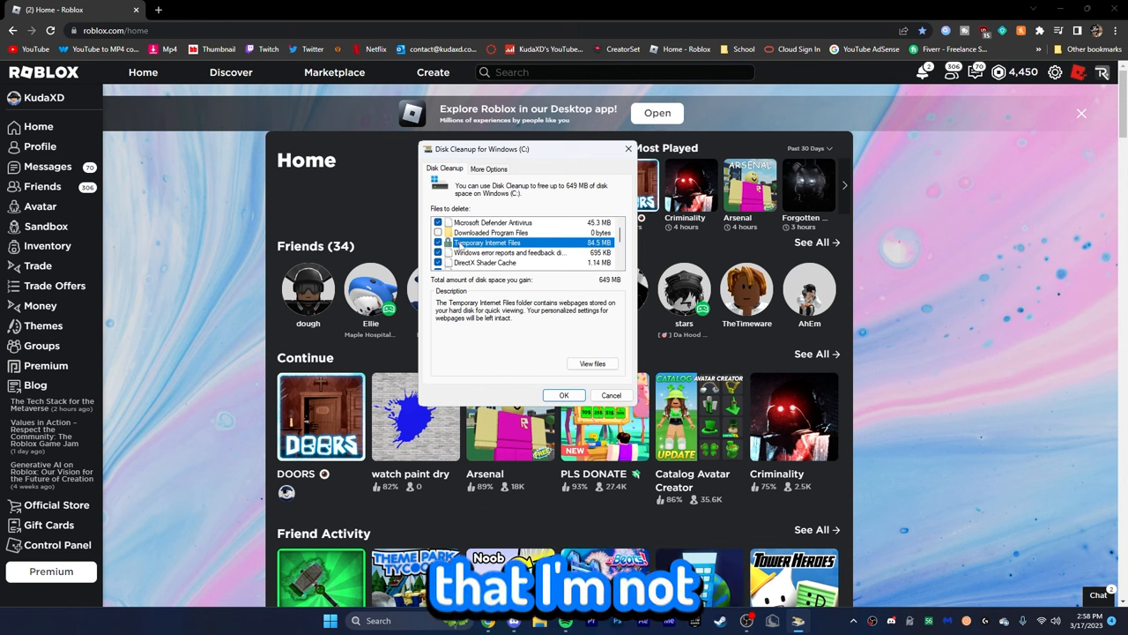
pyautogui.click(438, 243)
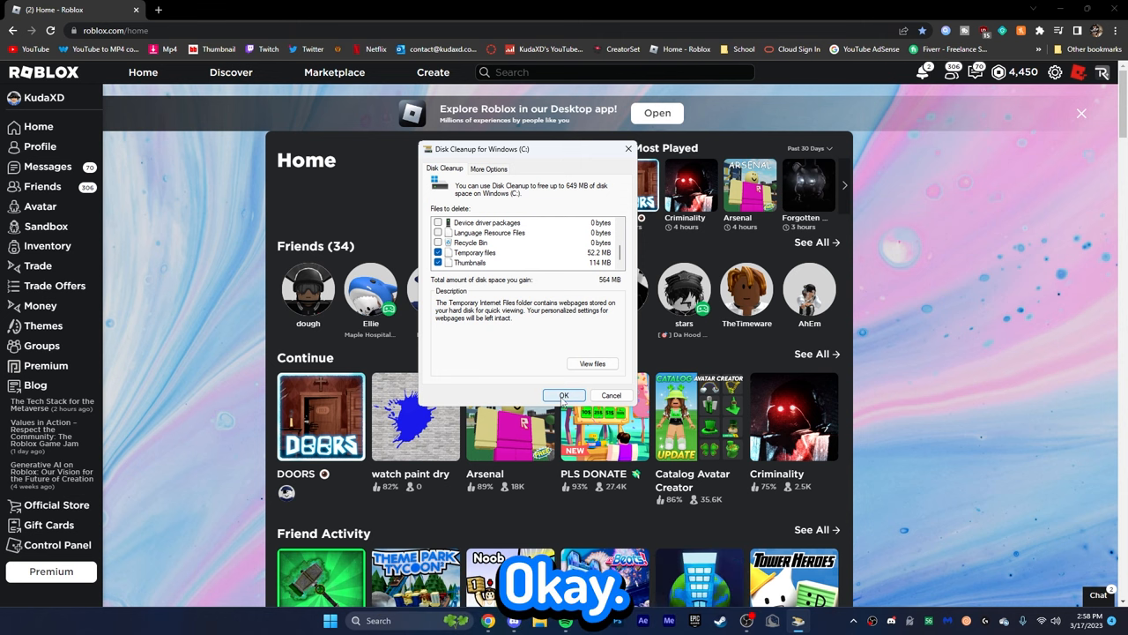
pyautogui.click(563, 395)
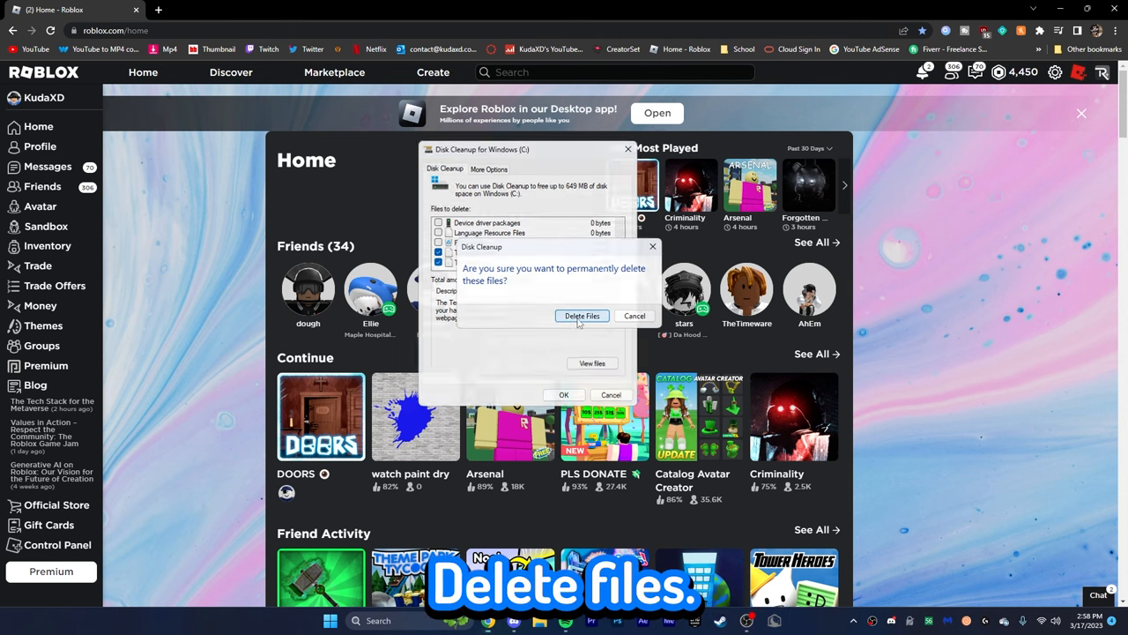
pyautogui.click(582, 315)
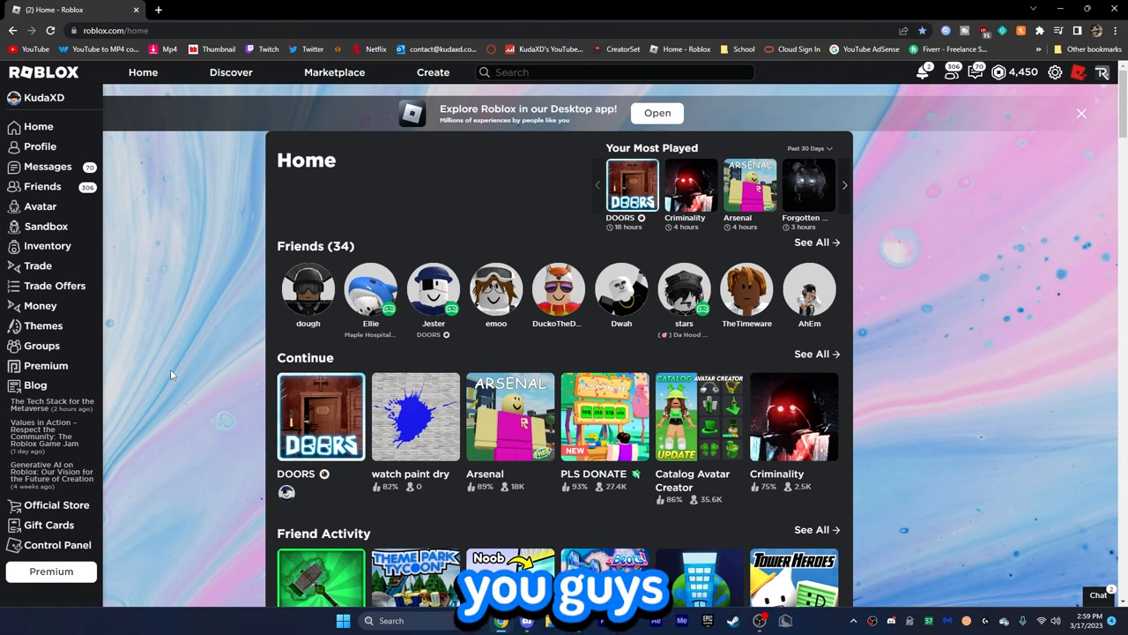
pyautogui.moveTo(987, 287)
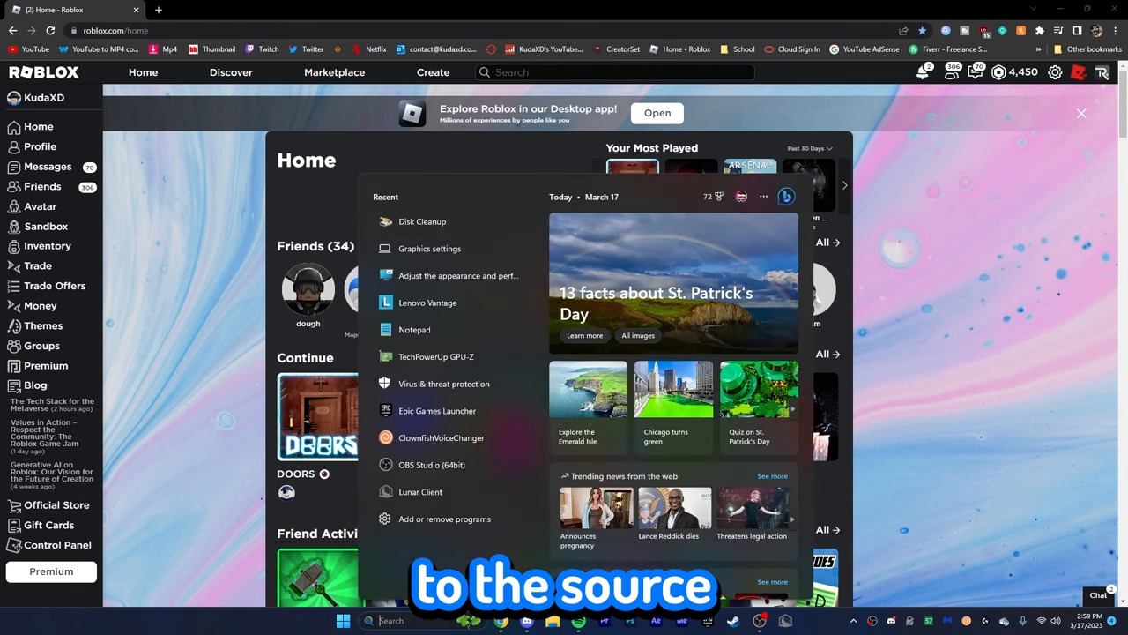
# Select the High performance plan in Power Options and close the window.
pyautogui.write('power options')
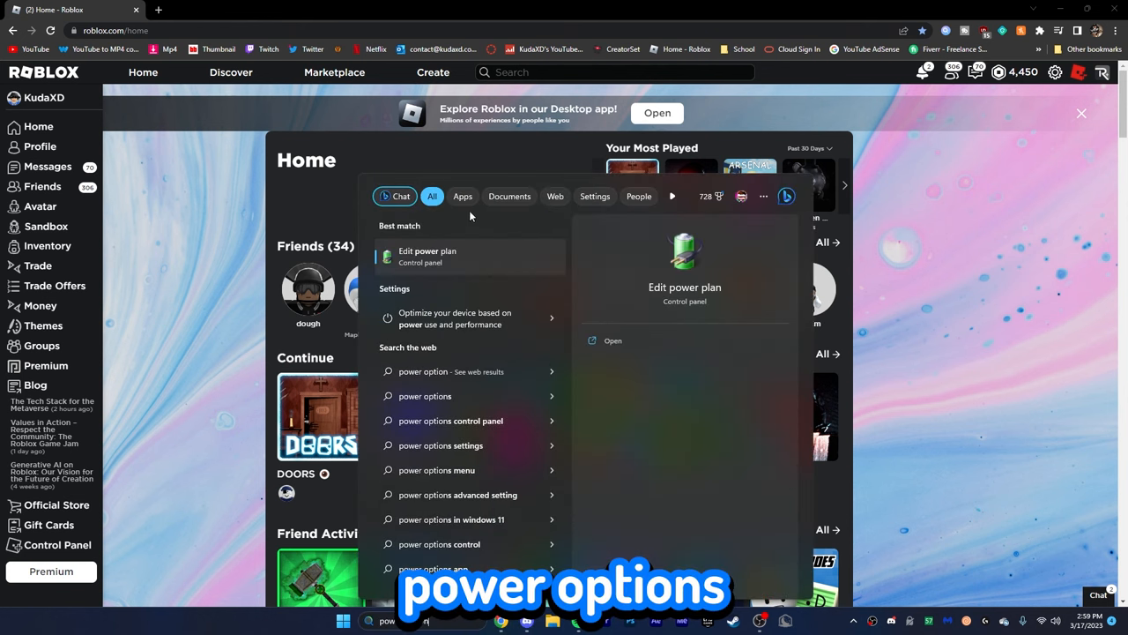
pyautogui.click(428, 256)
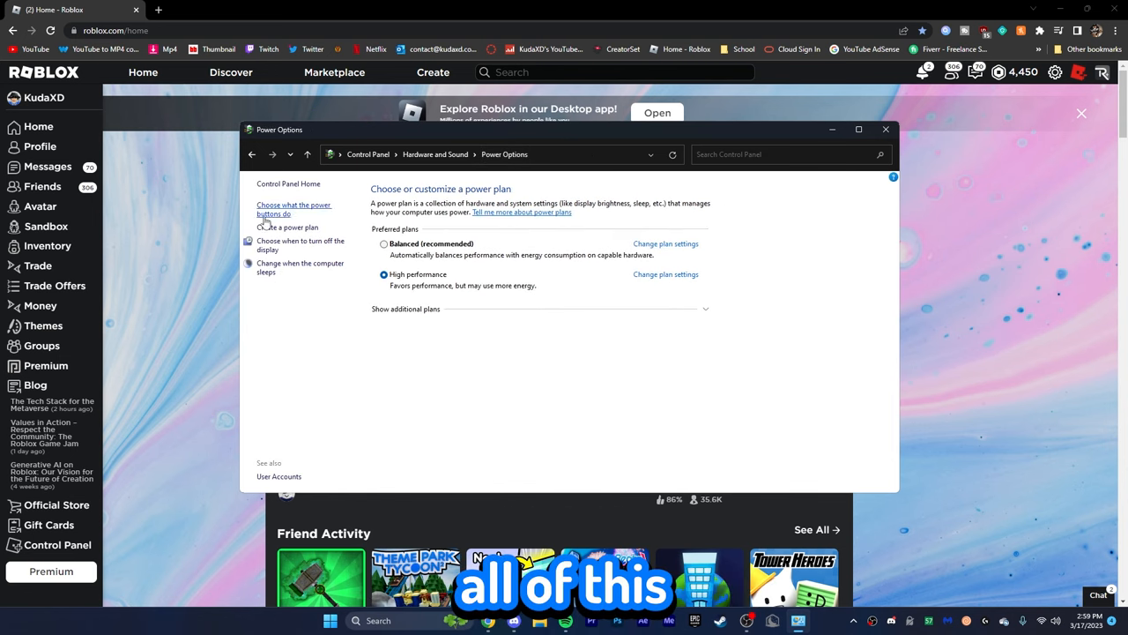
pyautogui.click(405, 309)
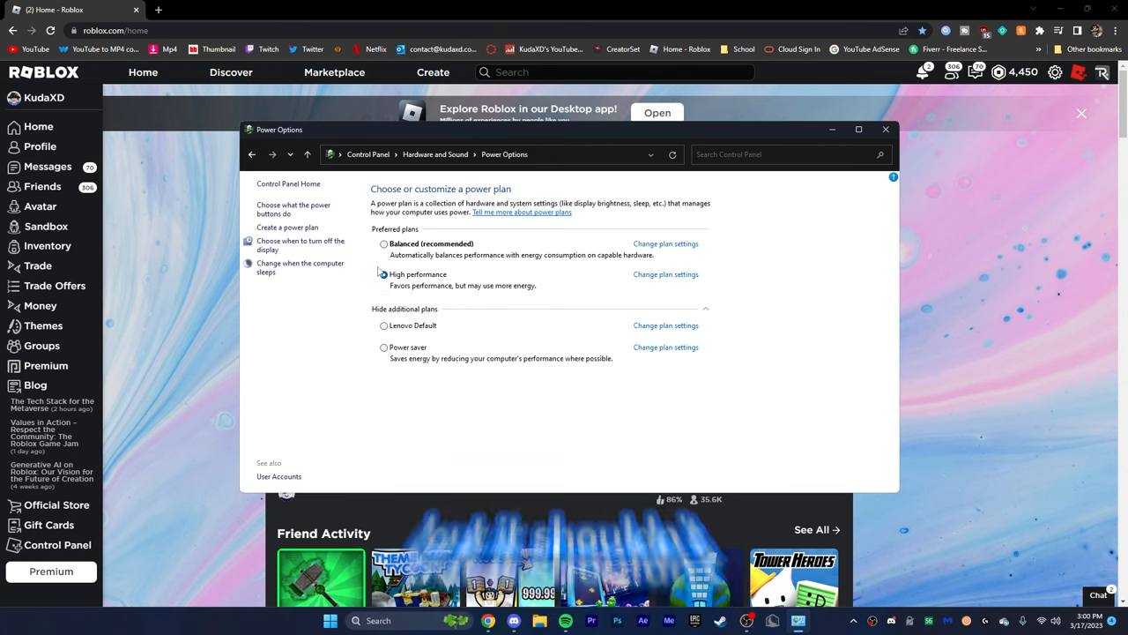
pyautogui.click(385, 274)
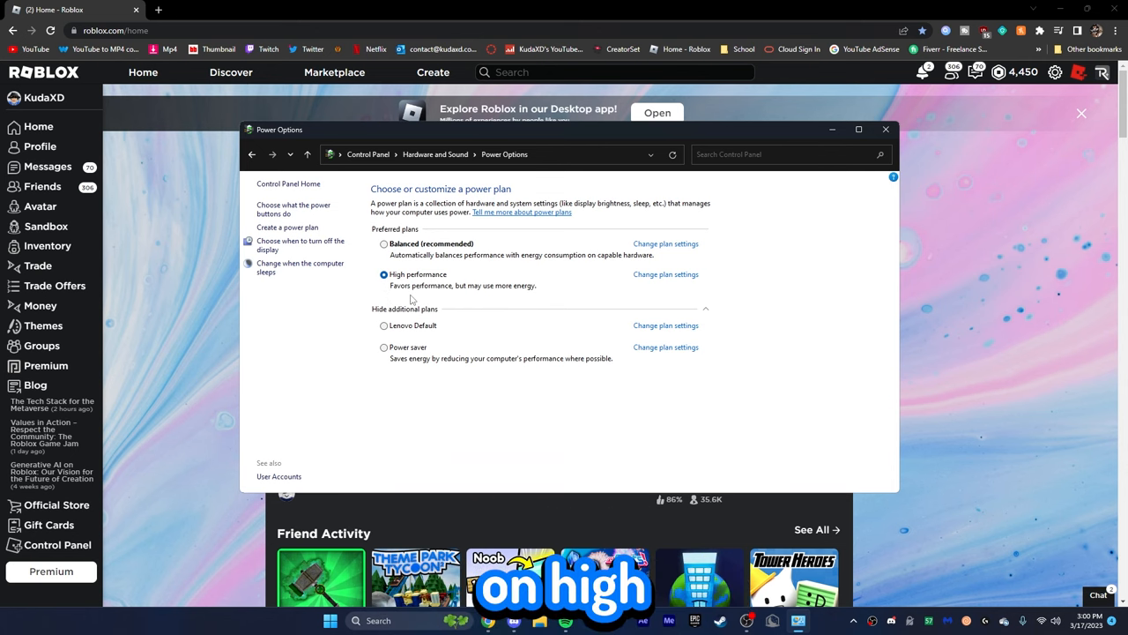
pyautogui.click(885, 129)
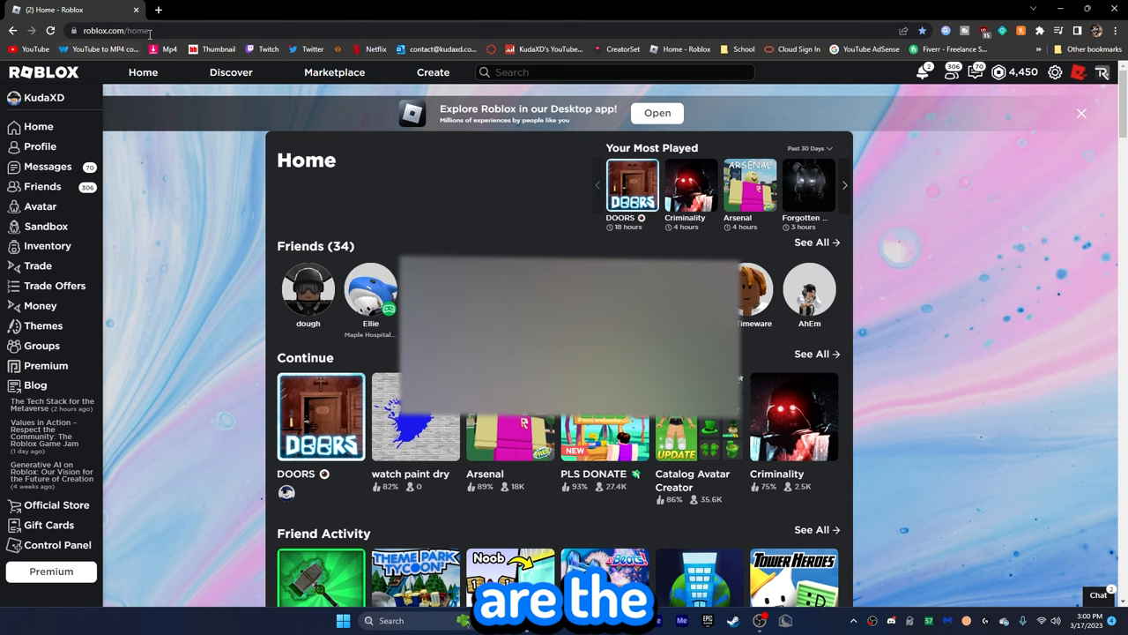
# Download the Razer Cortex installer from razer.com and install Razer Cortex.
pyautogui.write('razer.c')
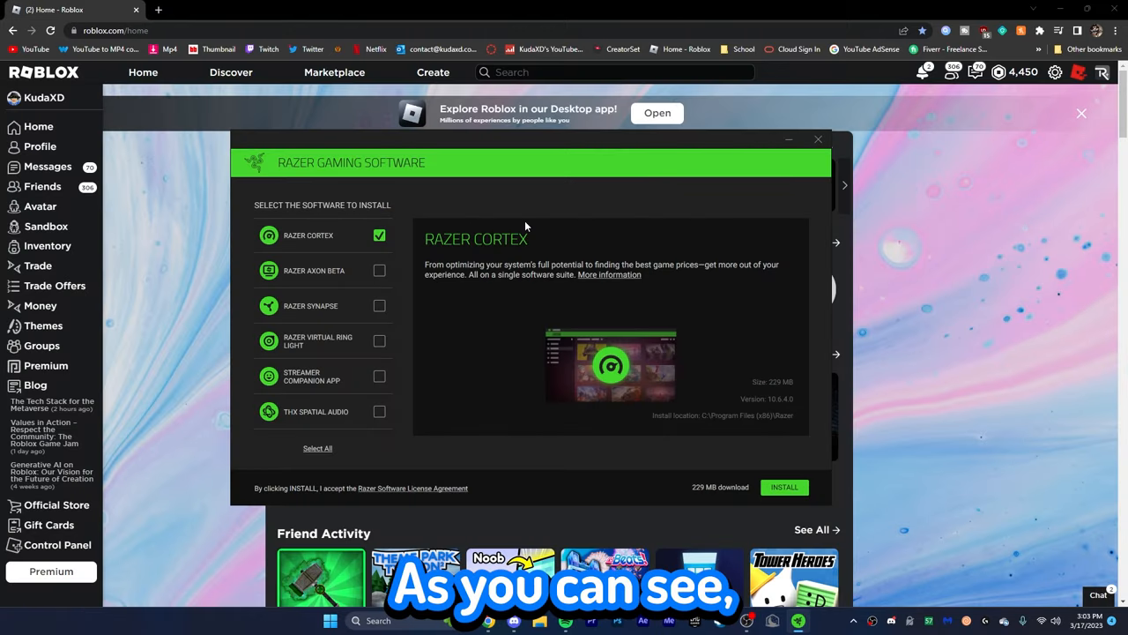
pyautogui.moveTo(319, 257)
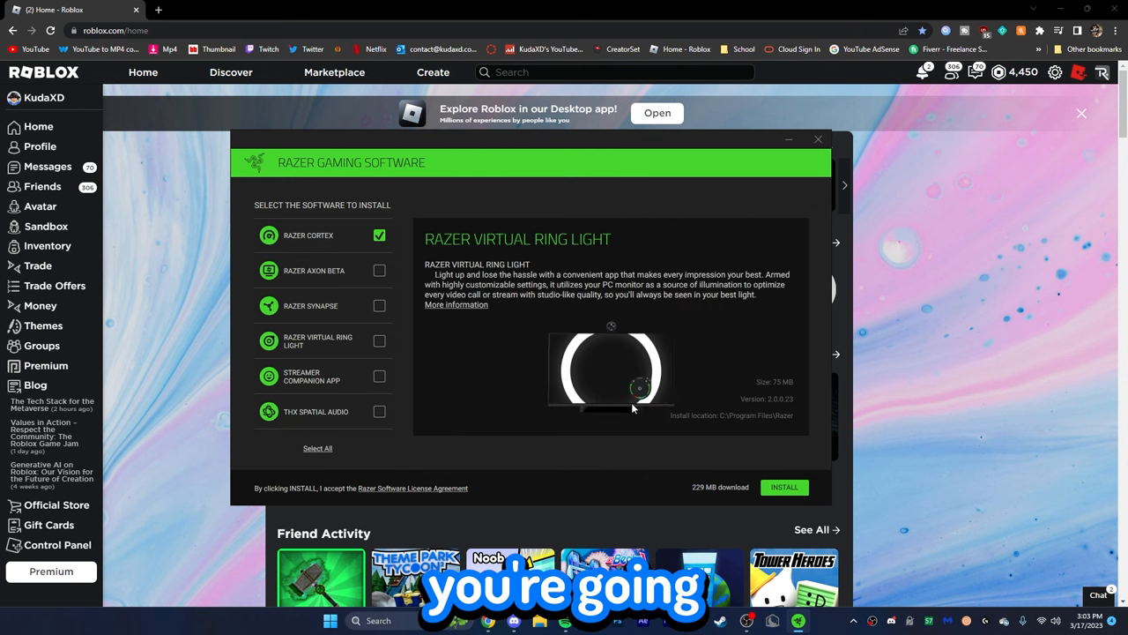
pyautogui.click(782, 487)
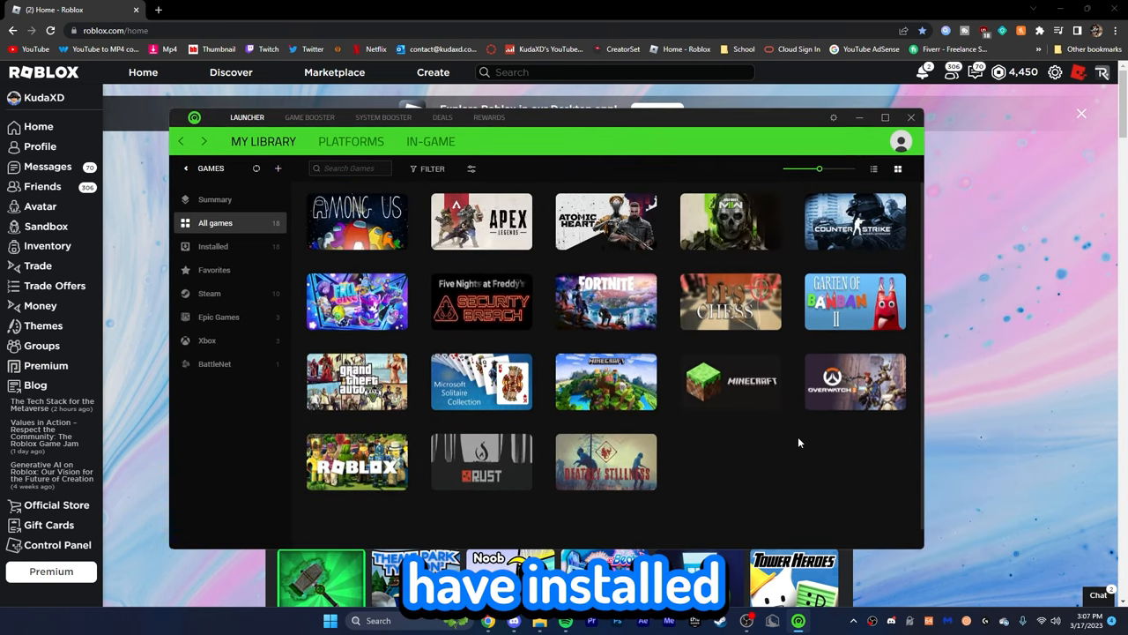
# Review Game Booster's 20 optimizations with Auto-Boost on, then run BOOST NOW.
pyautogui.click(309, 116)
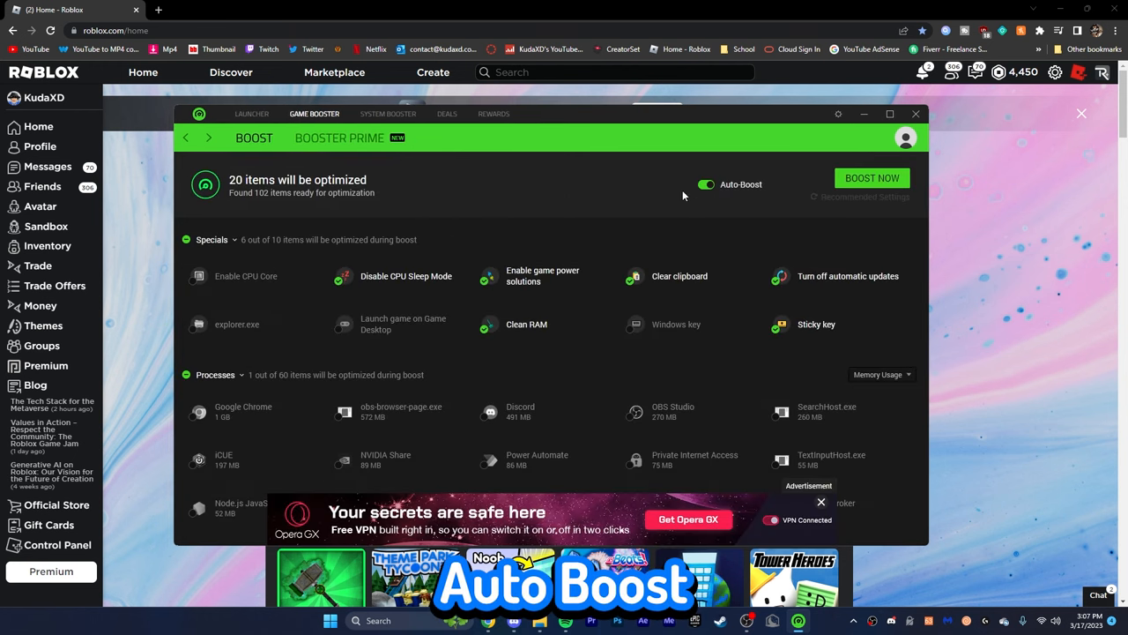
pyautogui.moveTo(276, 311)
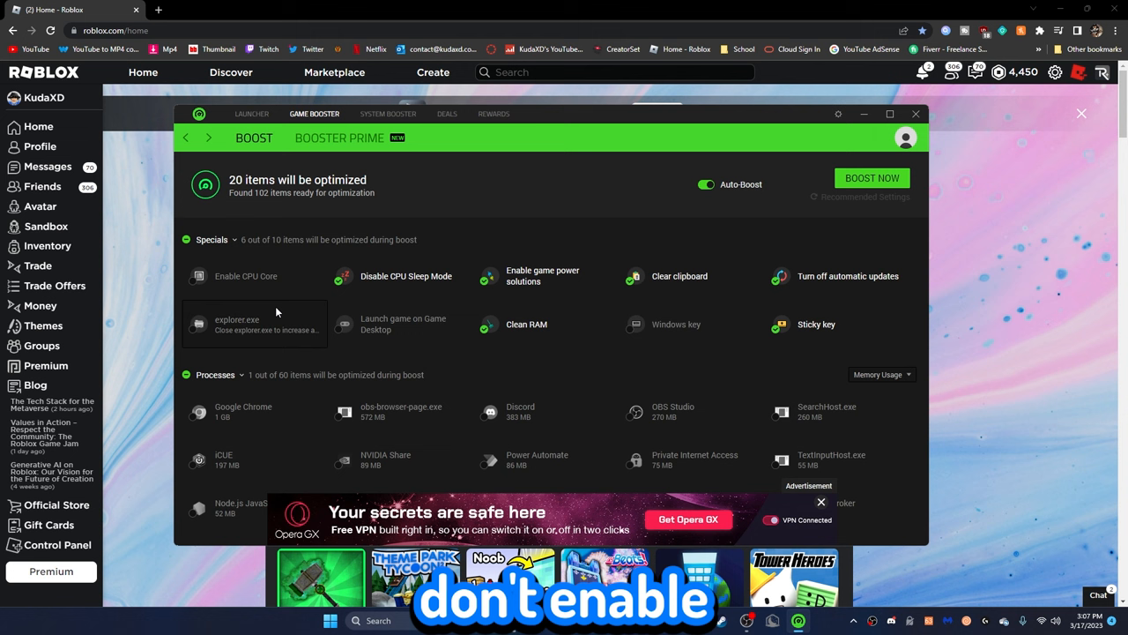
pyautogui.moveTo(273, 280)
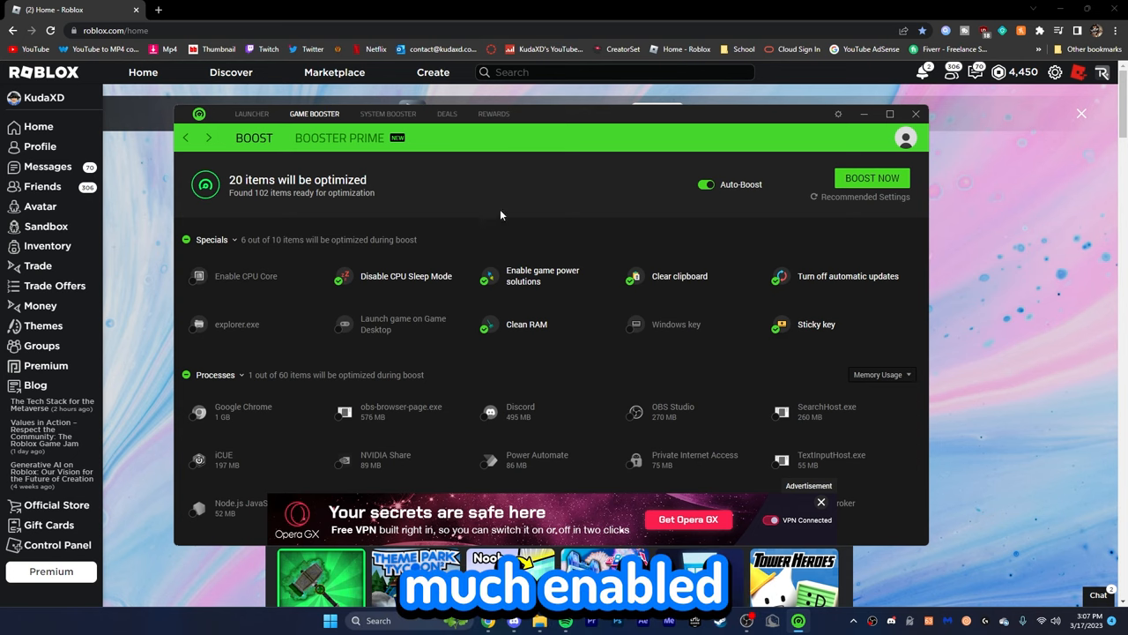
pyautogui.moveTo(402, 323)
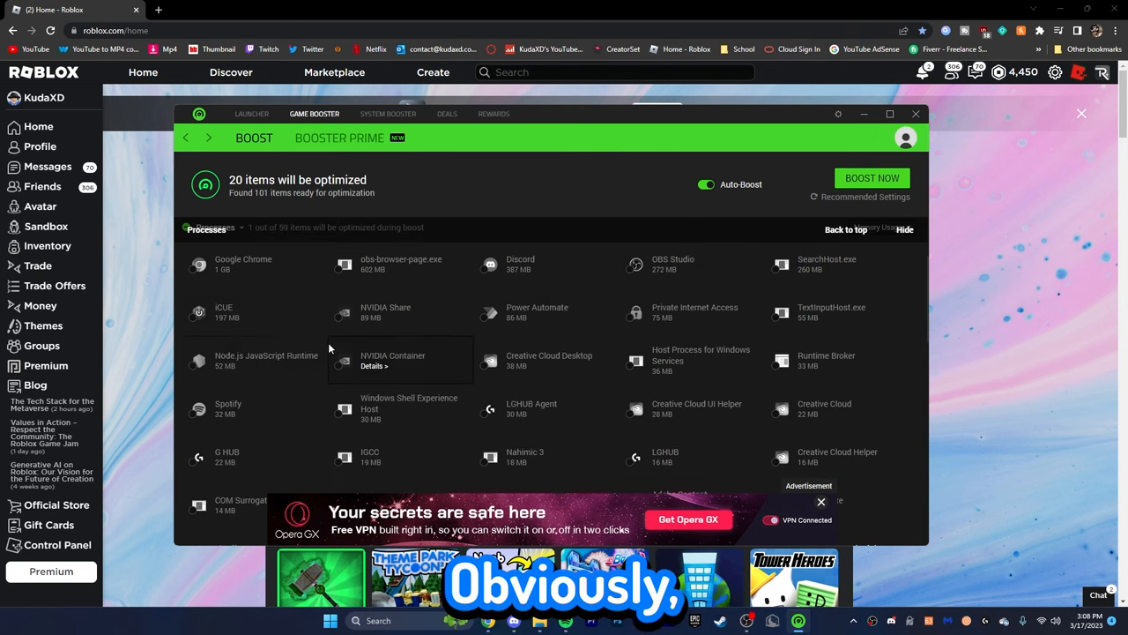
pyautogui.scroll(-3)
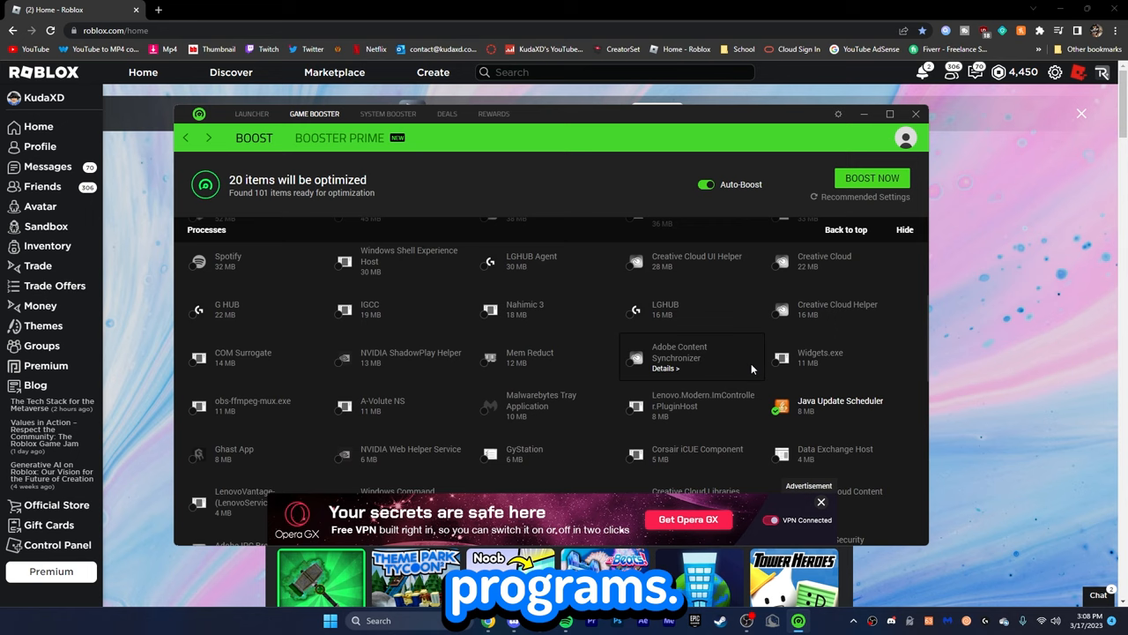
pyautogui.scroll(-3)
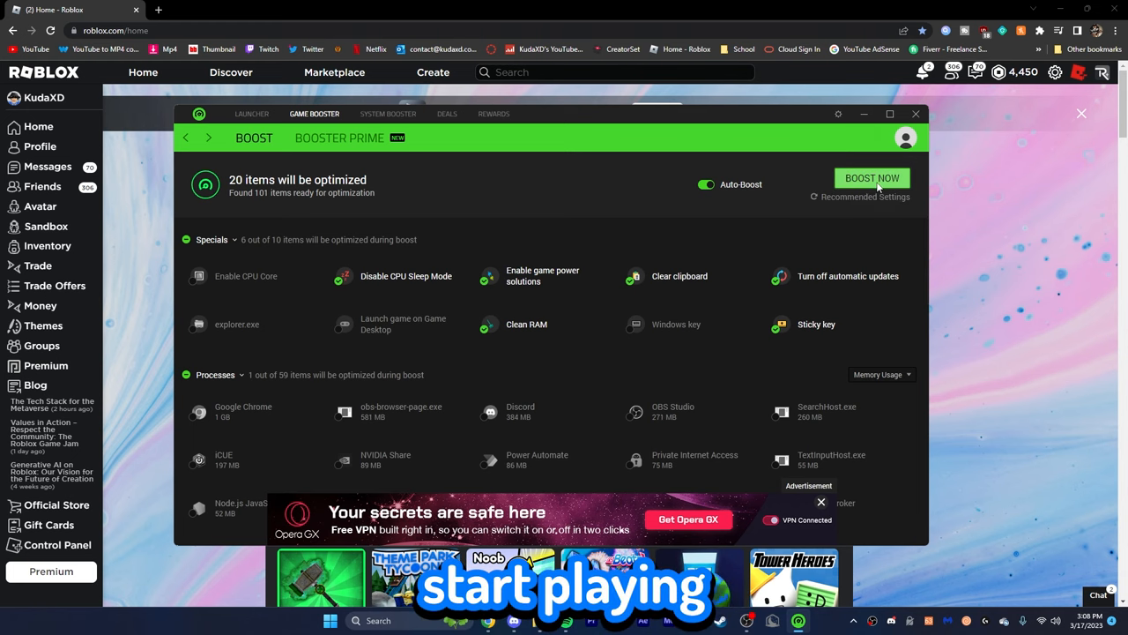
pyautogui.click(387, 113)
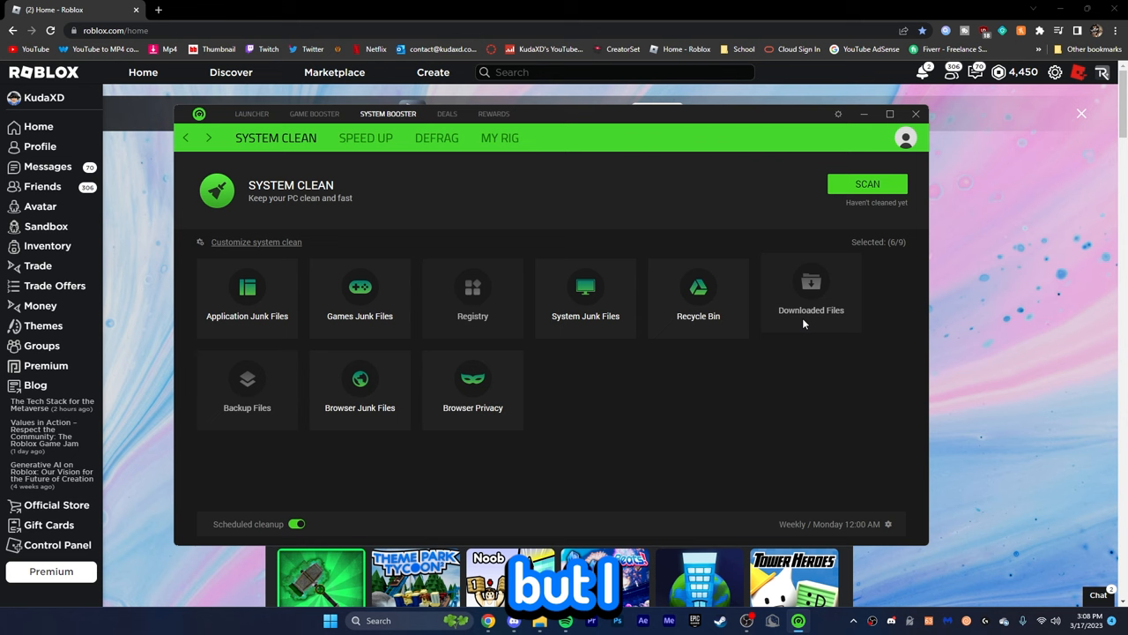
# Scan for junk files, clean the 1.78 GB found, and finish with DONE.
pyautogui.click(866, 183)
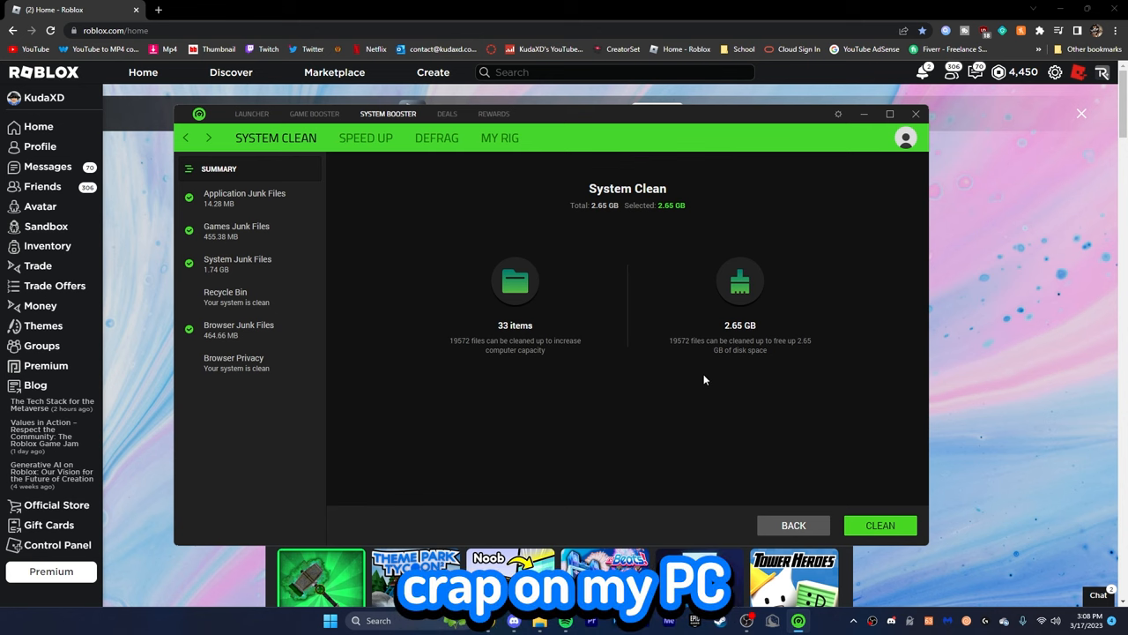
pyautogui.moveTo(481, 408)
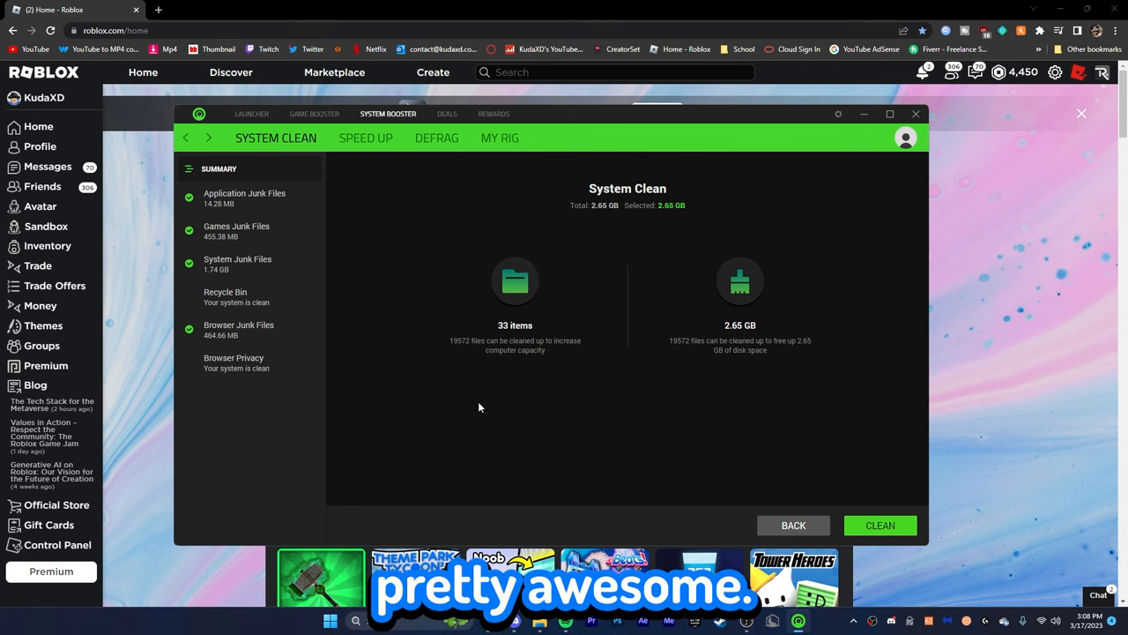
pyautogui.click(879, 524)
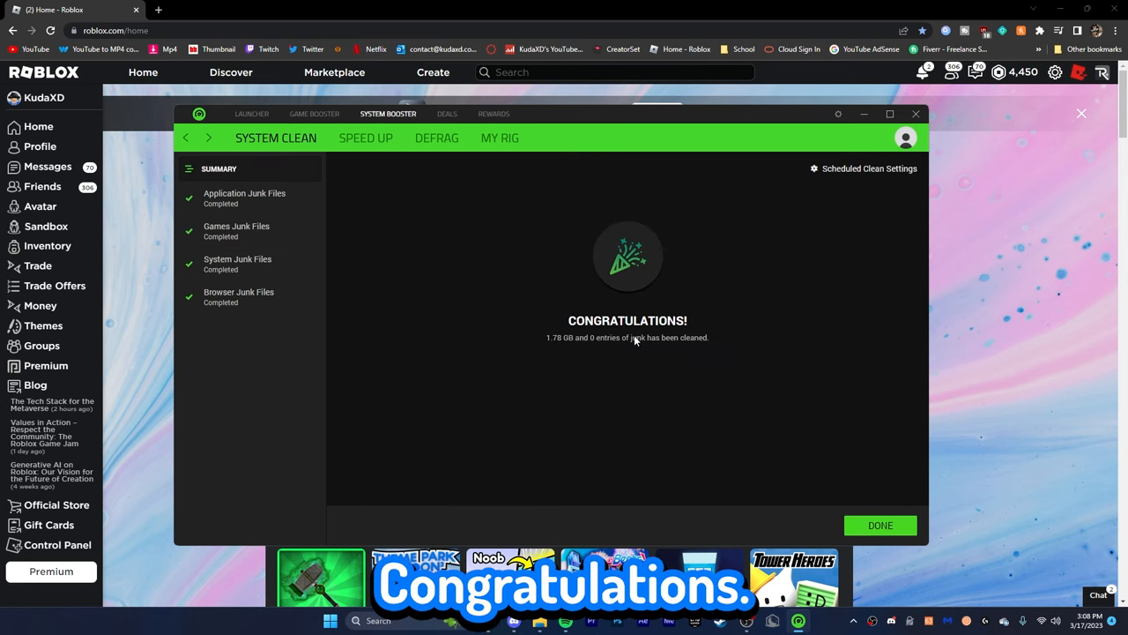
pyautogui.click(880, 525)
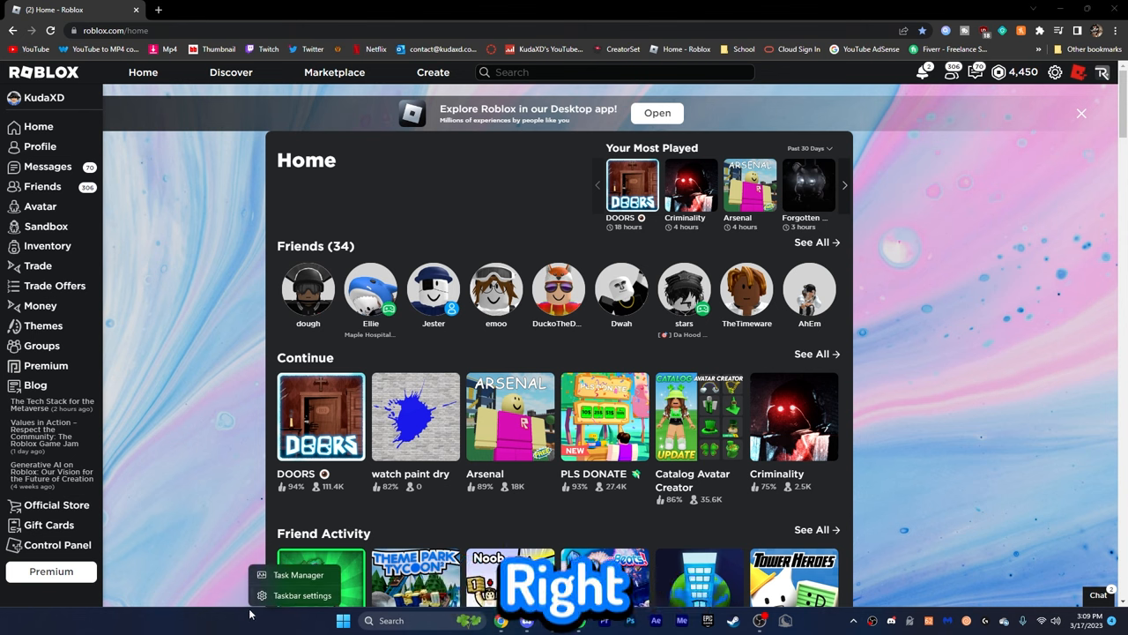
pyautogui.click(298, 574)
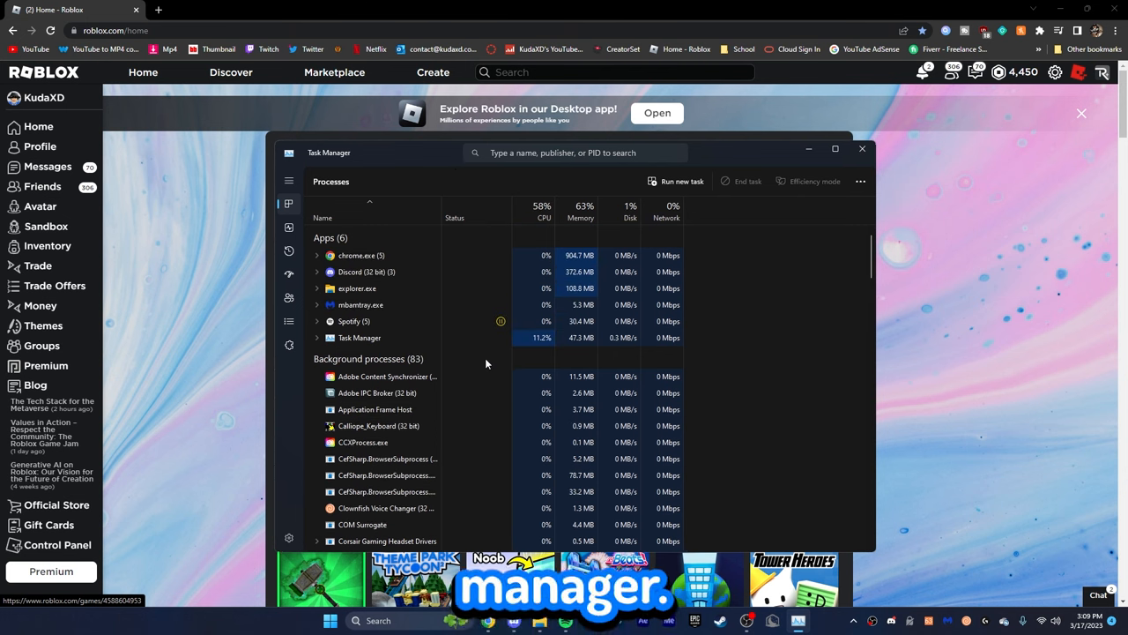
pyautogui.scroll(-3)
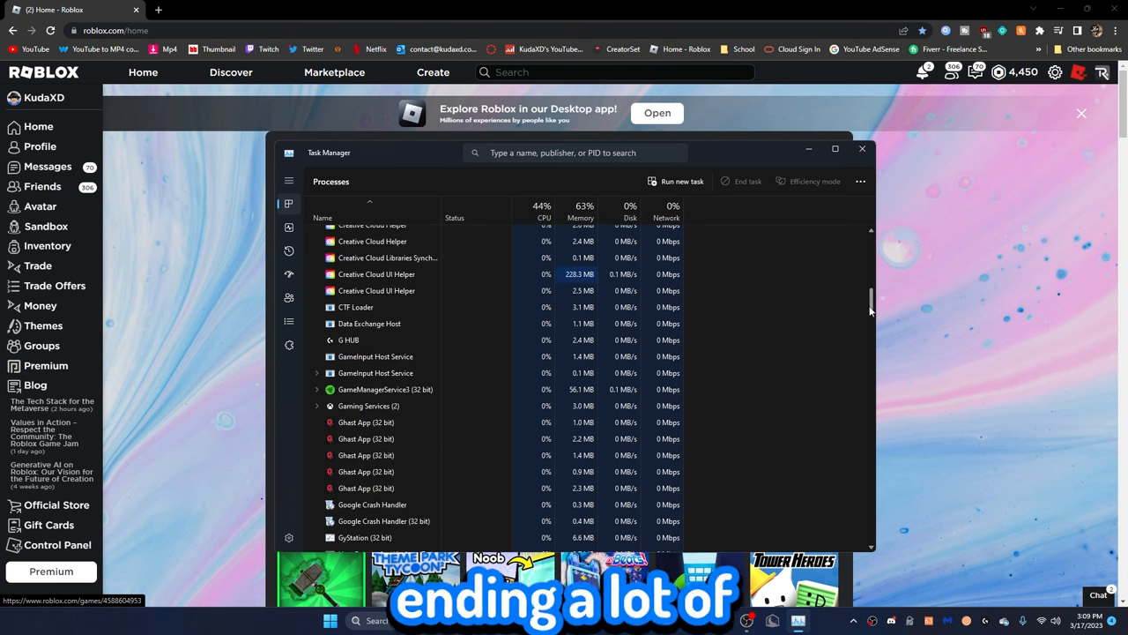
pyautogui.scroll(-3)
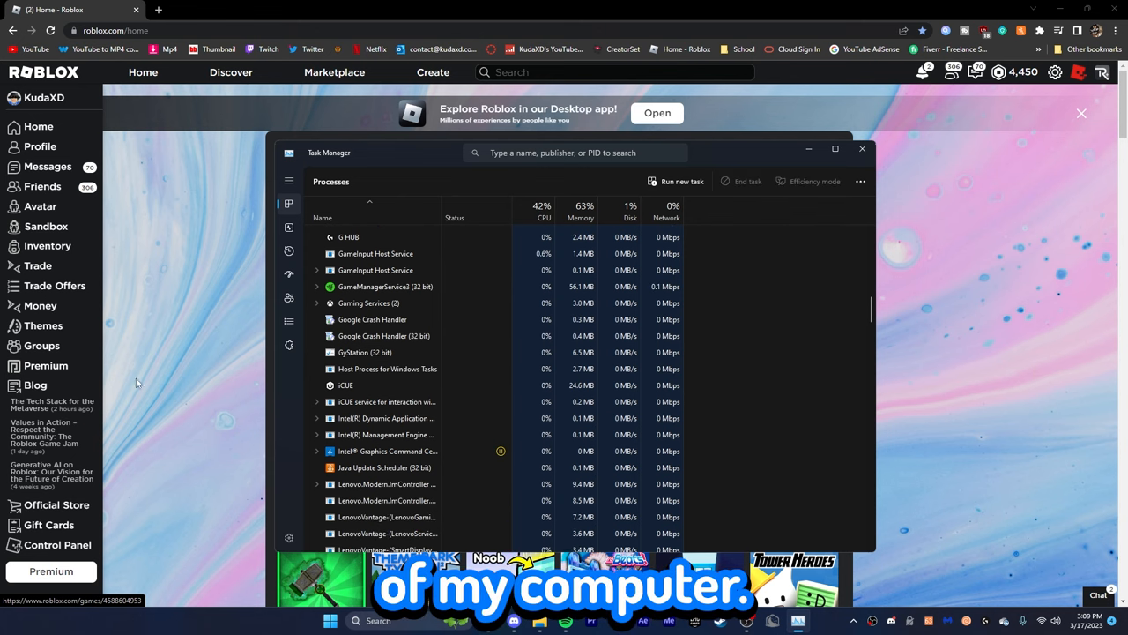
pyautogui.scroll(-3)
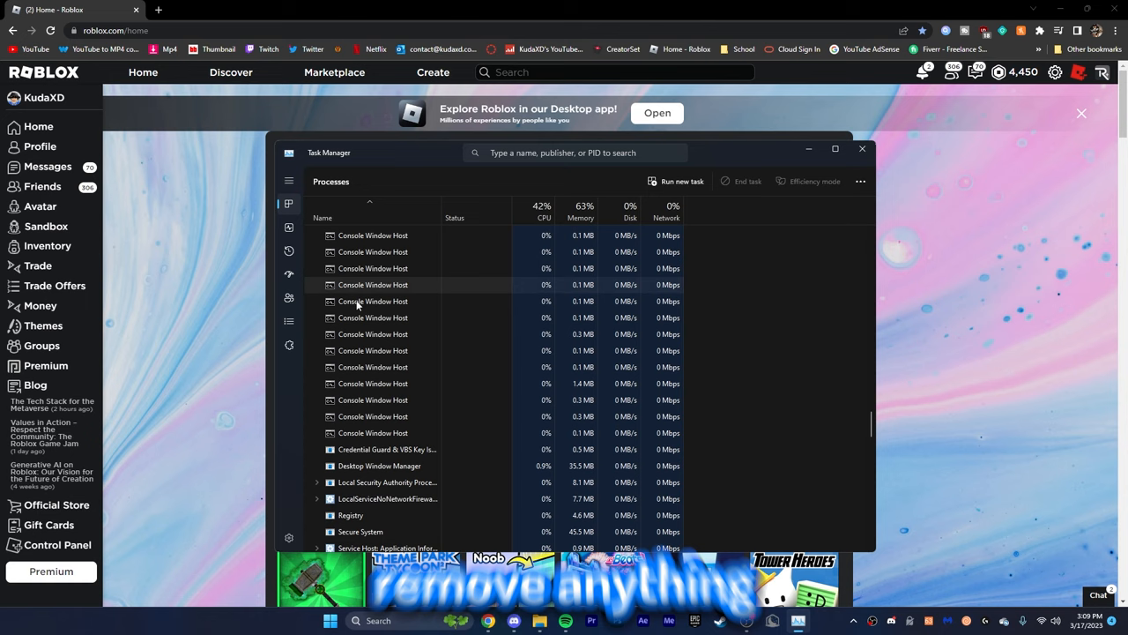
pyautogui.scroll(-3)
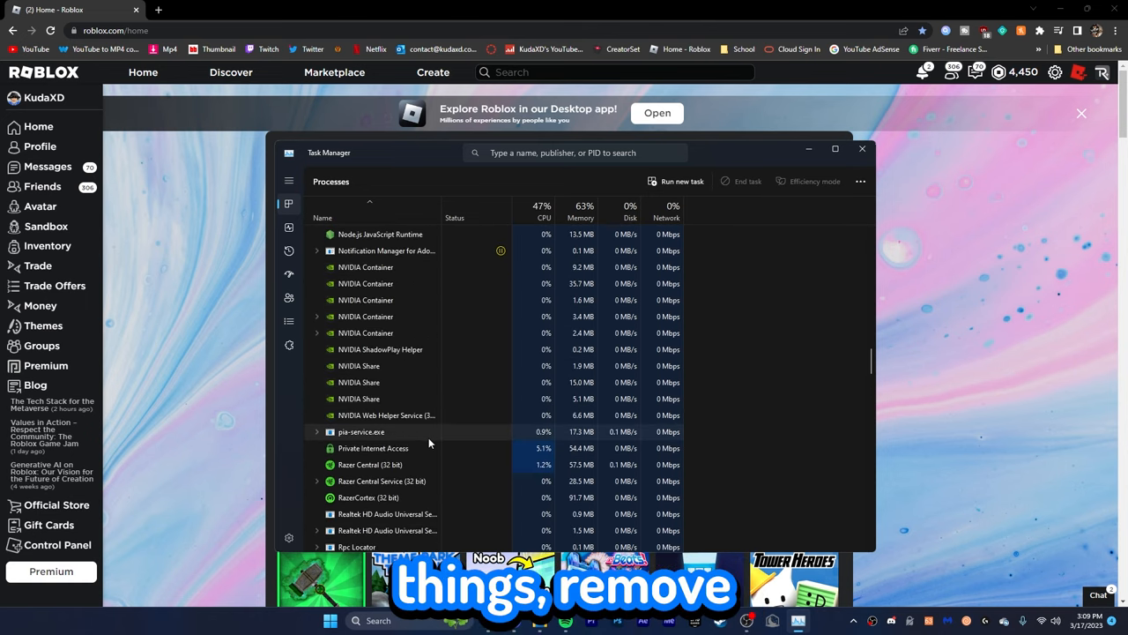
pyautogui.click(373, 448)
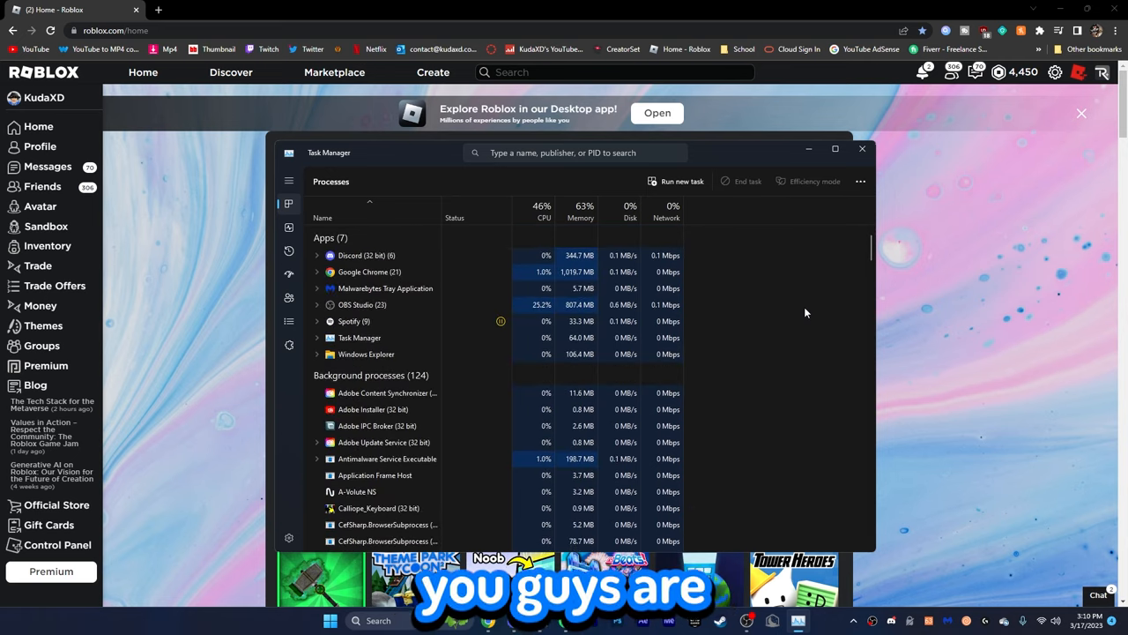
pyautogui.moveTo(907, 352)
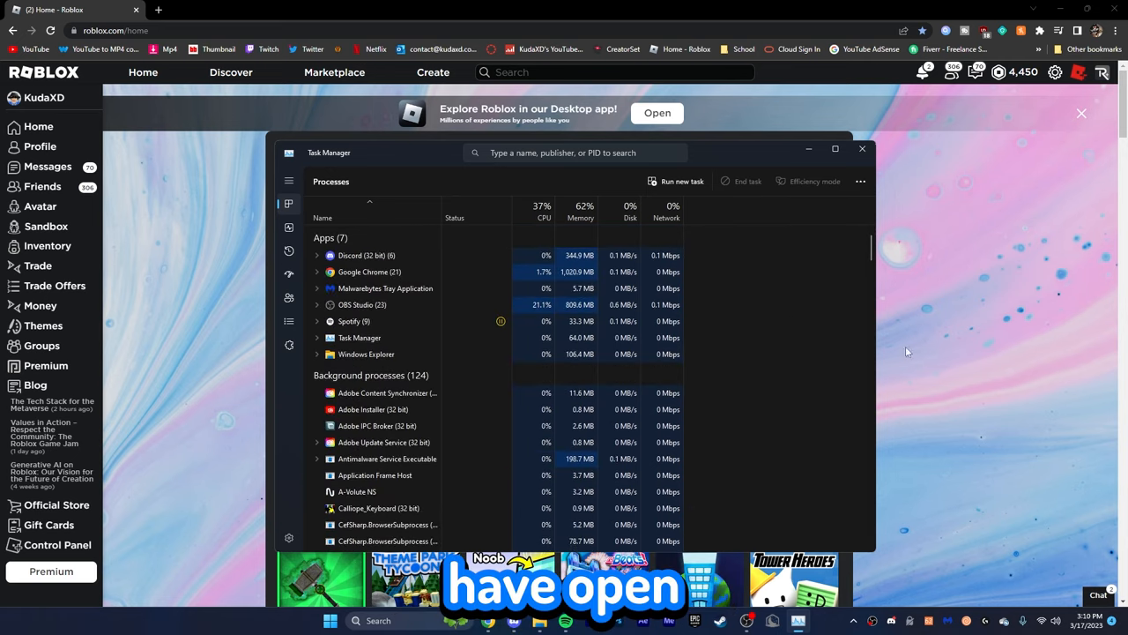
pyautogui.click(862, 148)
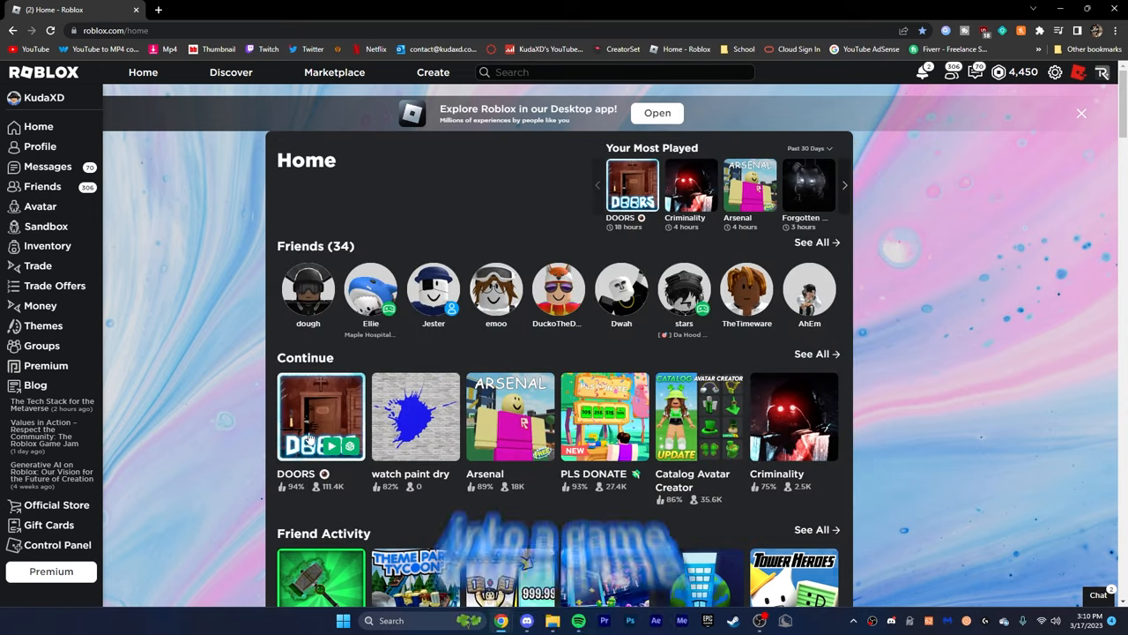
# Open the DOORS game page in Roblox and start playing it.
pyautogui.click(320, 416)
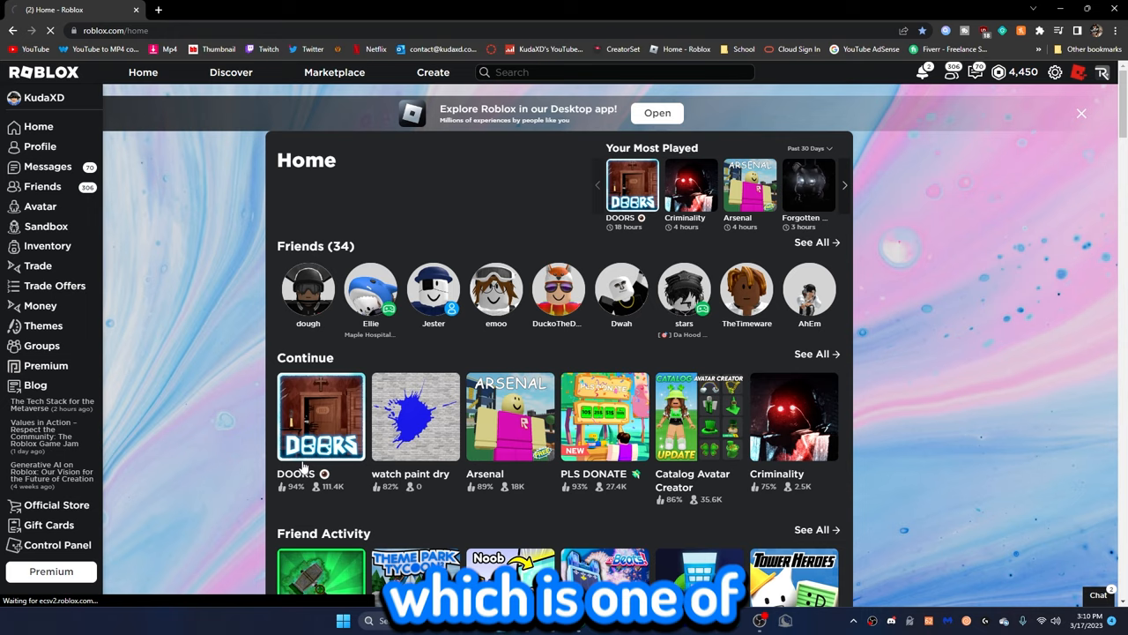
pyautogui.click(321, 416)
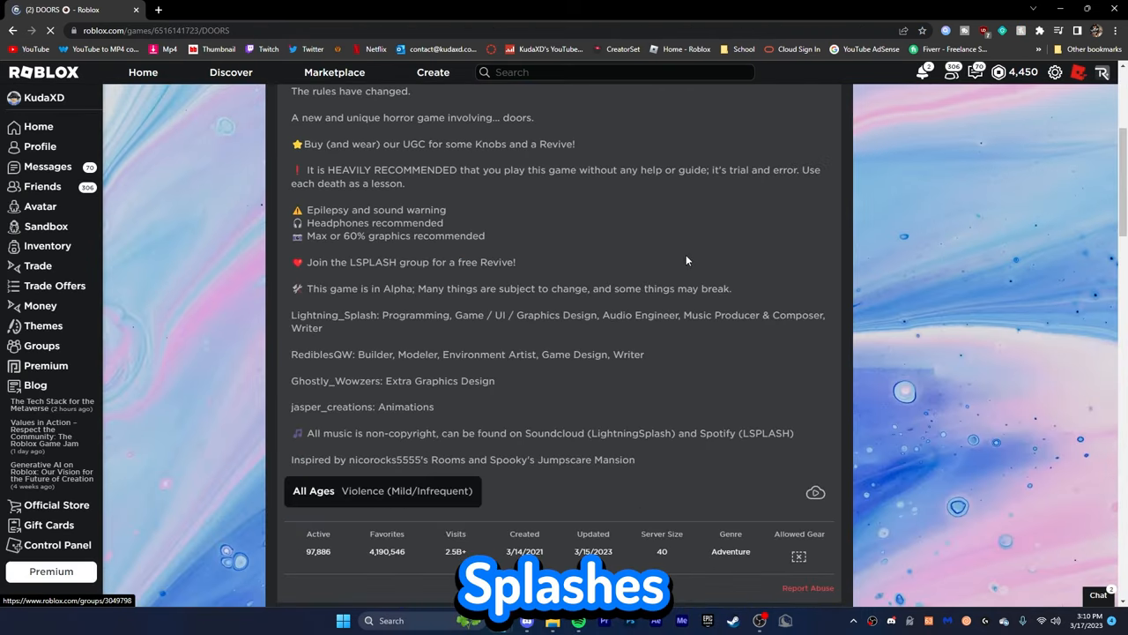
pyautogui.click(728, 306)
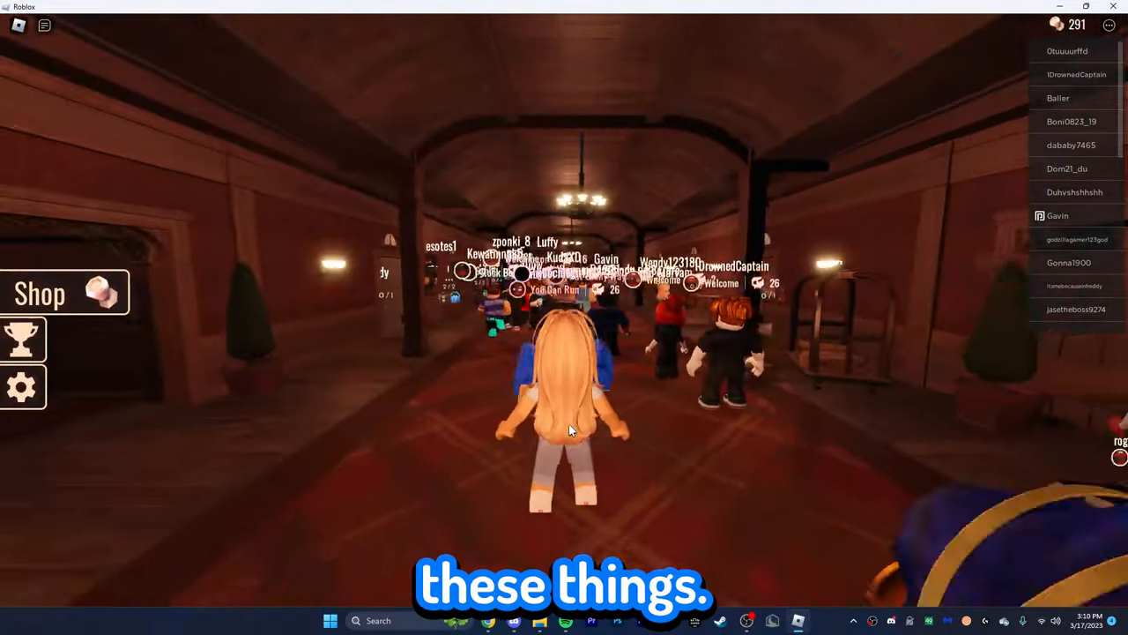
# In DOORS settings, set Graphics Mode to Manual and Graphics Quality to minimum.
pyautogui.press('Escape')
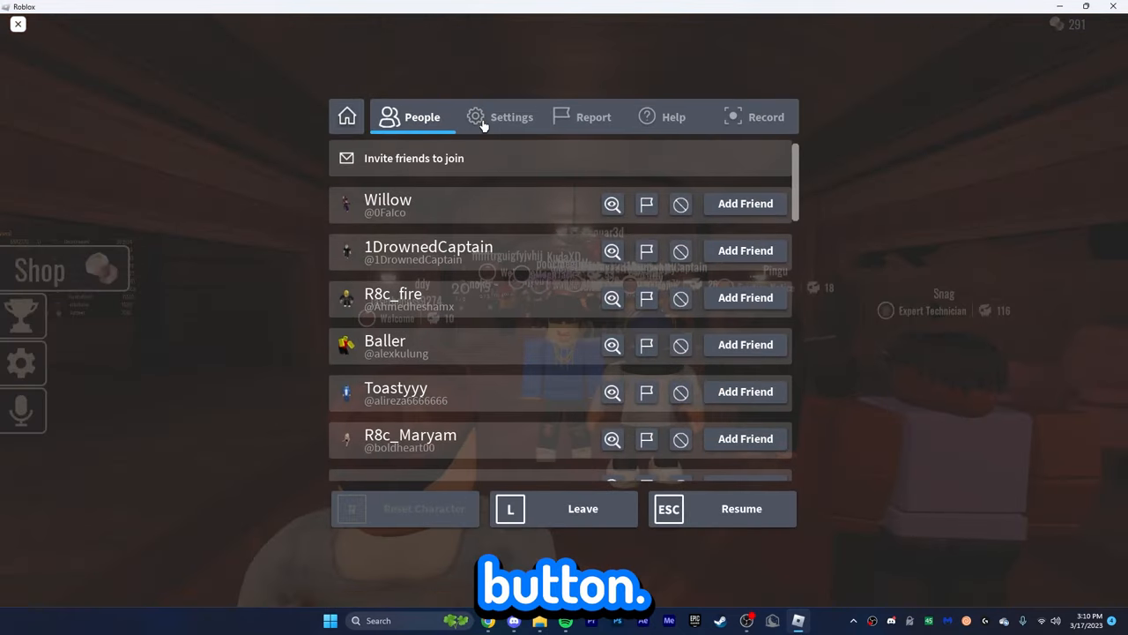
pyautogui.click(500, 117)
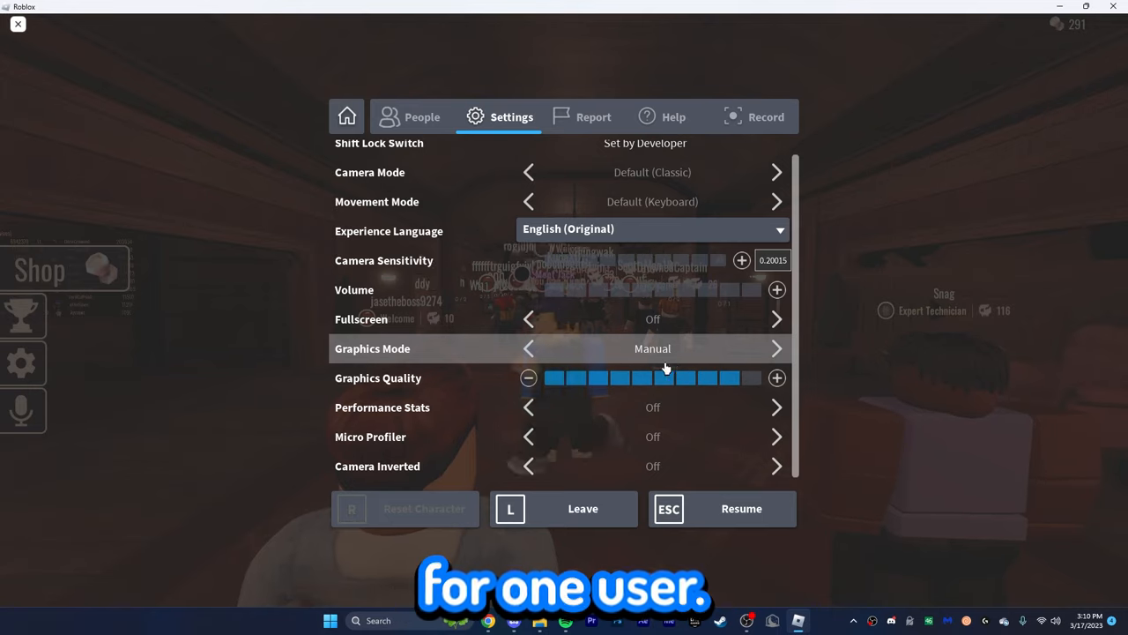
pyautogui.moveTo(661, 378); pyautogui.dragTo(551, 377)
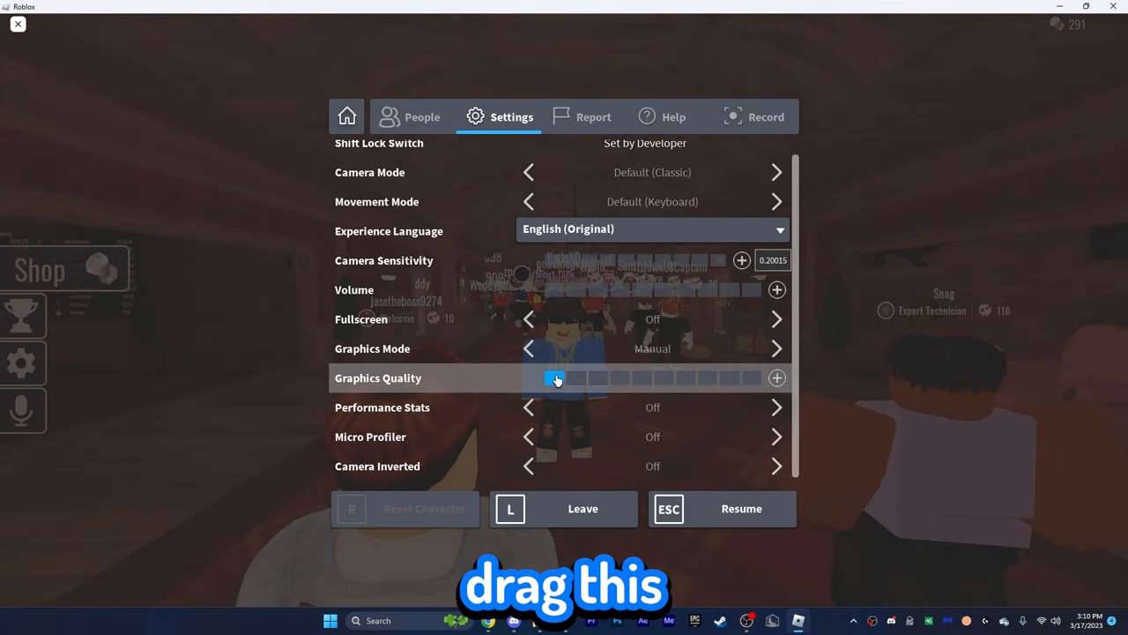